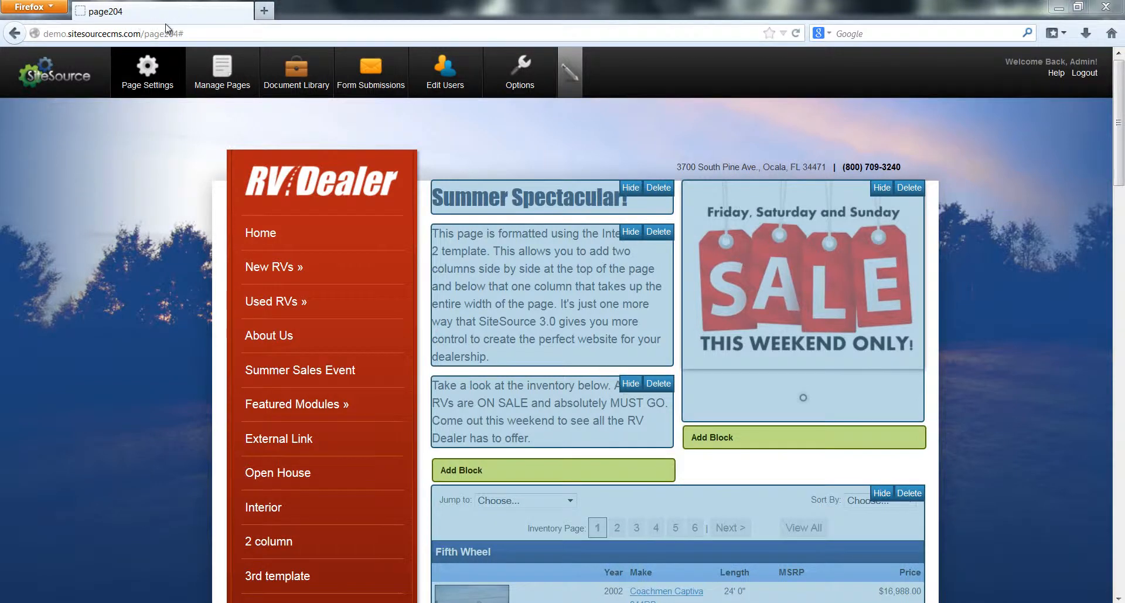
mouse_move(441, 143)
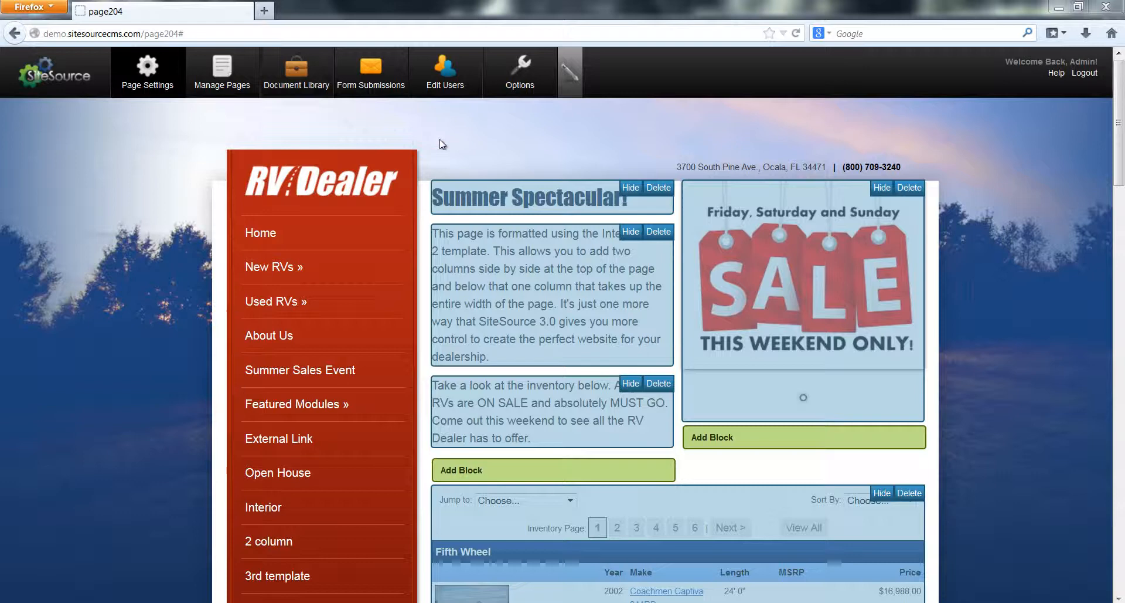
mouse_move(460, 145)
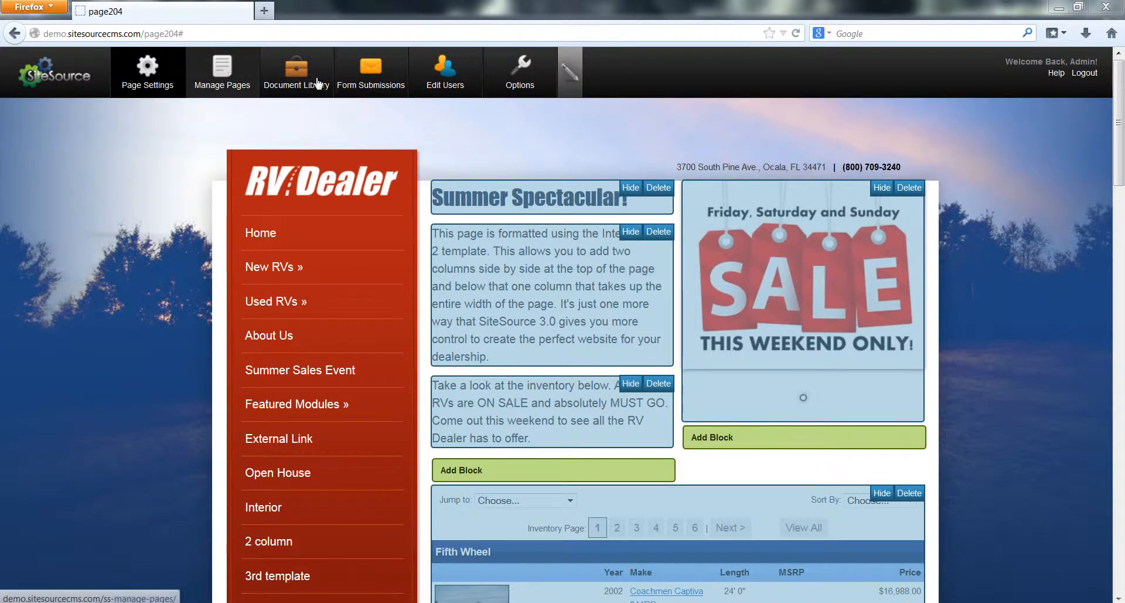
mouse_move(388, 120)
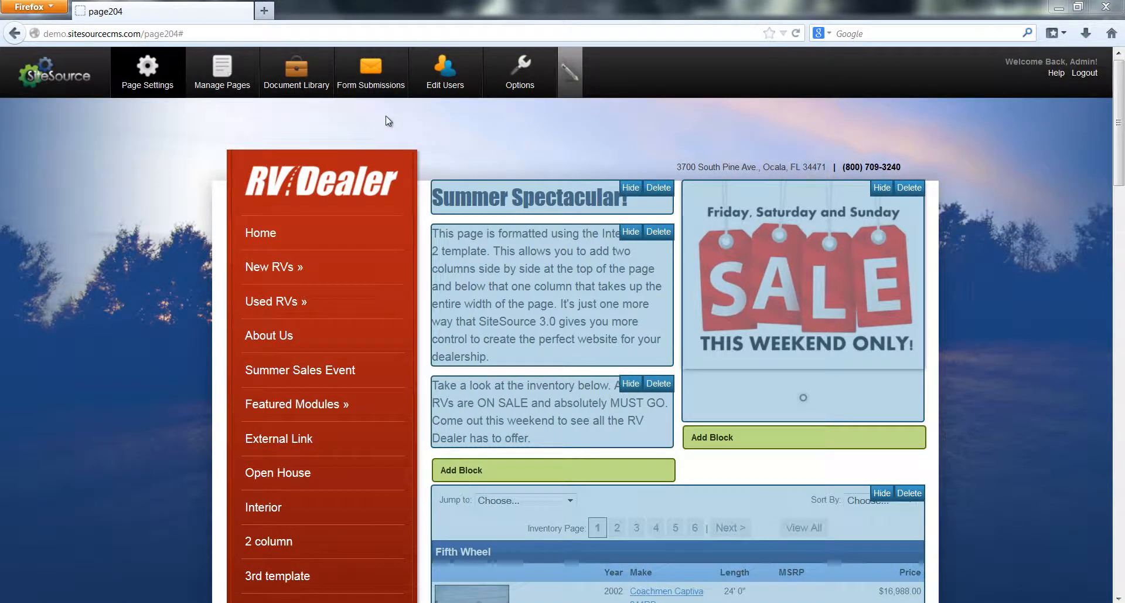
mouse_move(160, 333)
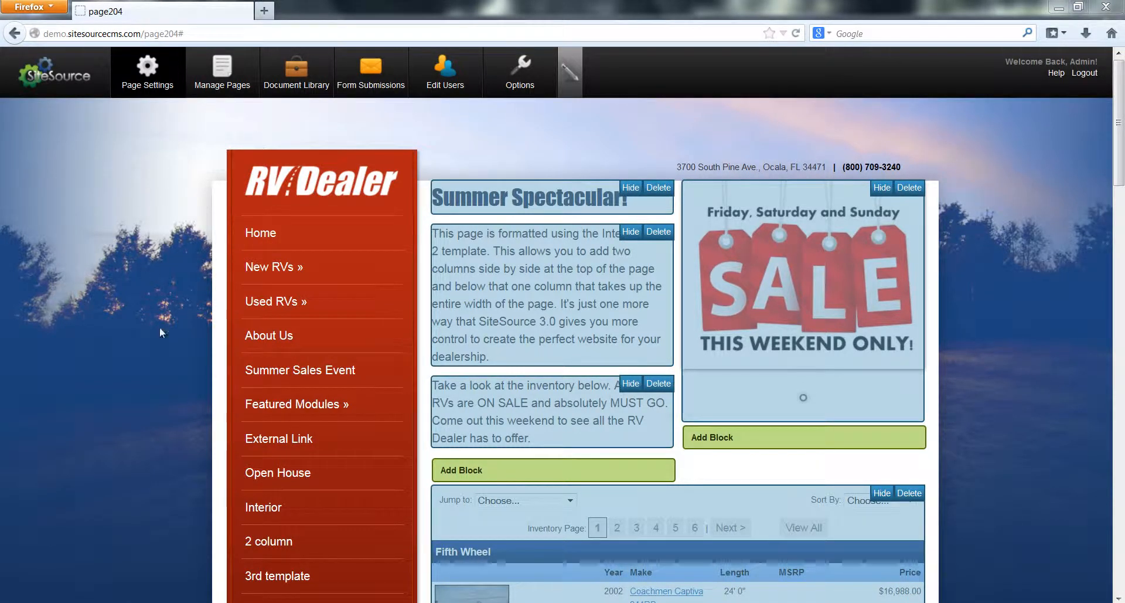
Go to the Summer Sales Event page and bring up its Page Properties via Page Settings
left_click(305, 369)
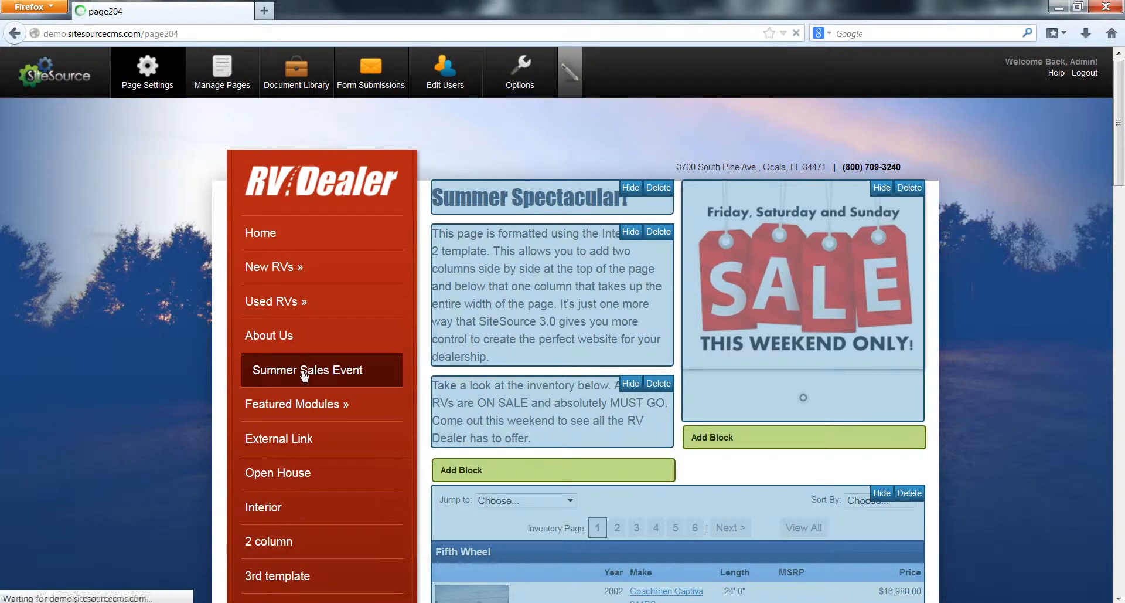
left_click(307, 370)
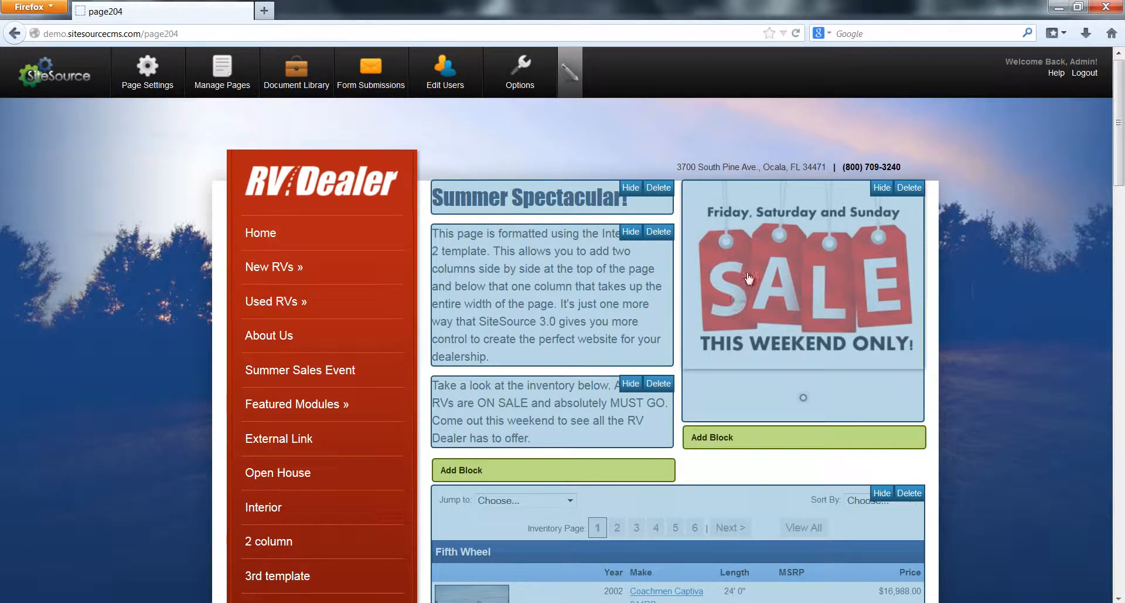
mouse_move(760, 329)
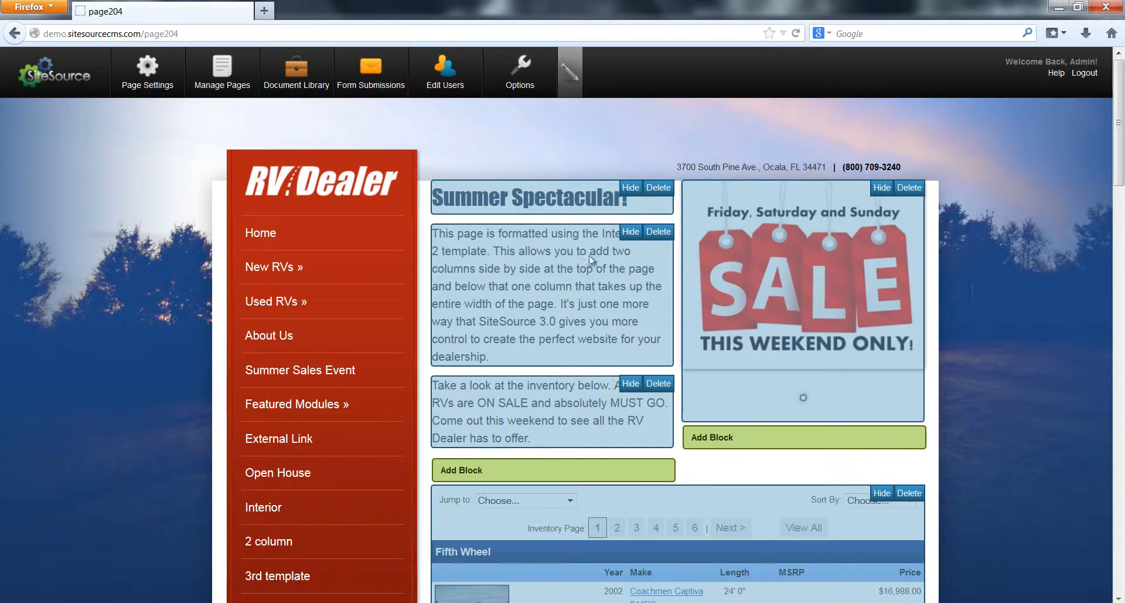
mouse_move(244, 122)
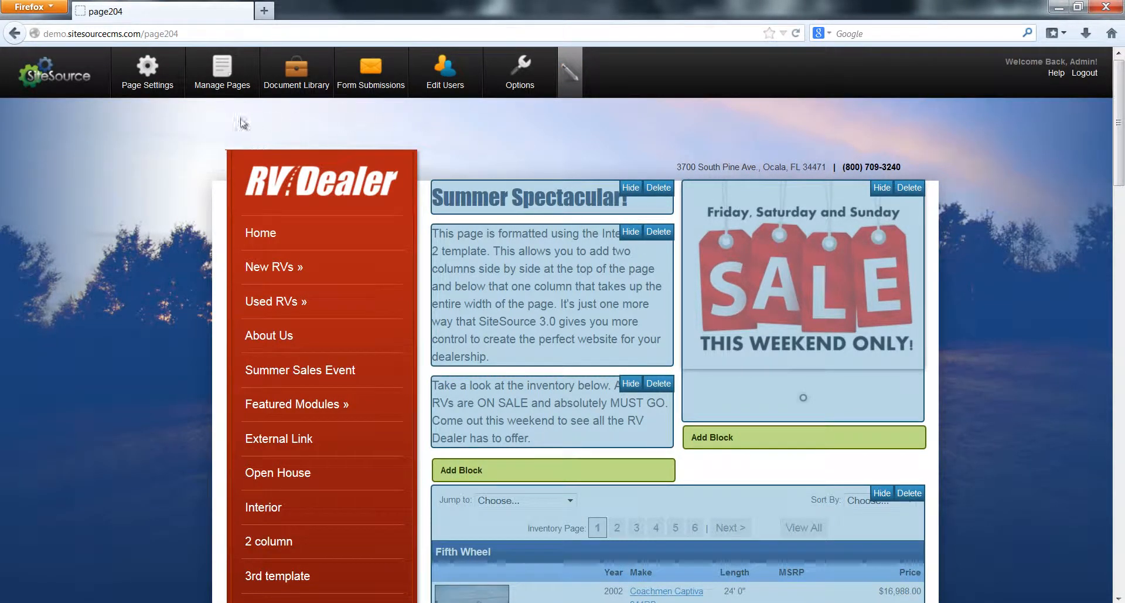
mouse_move(148, 87)
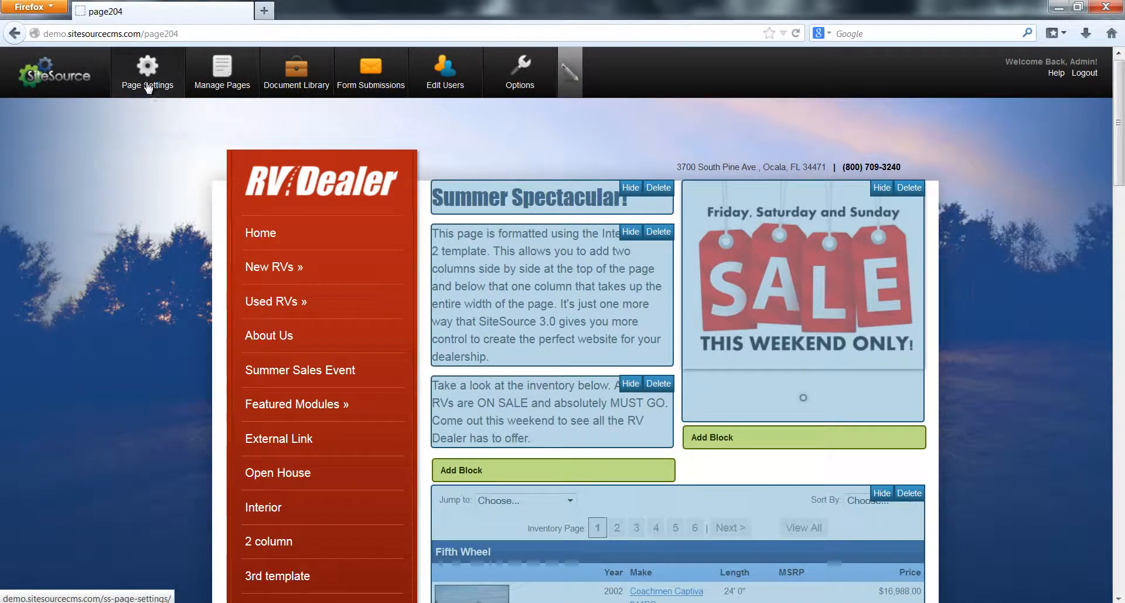
left_click(147, 70)
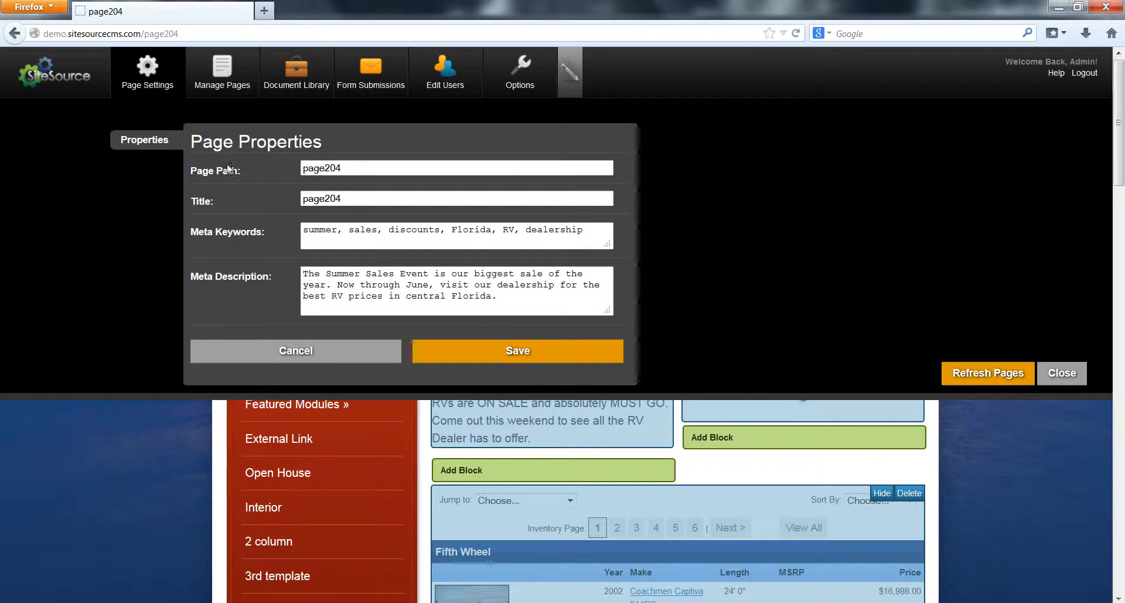
mouse_move(159, 46)
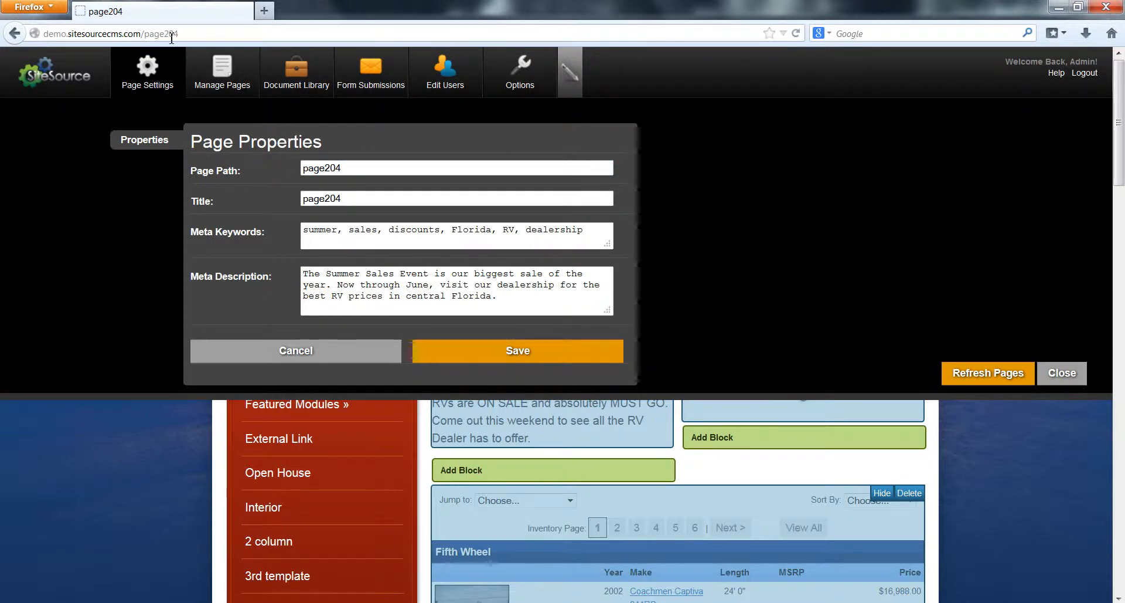
mouse_move(153, 44)
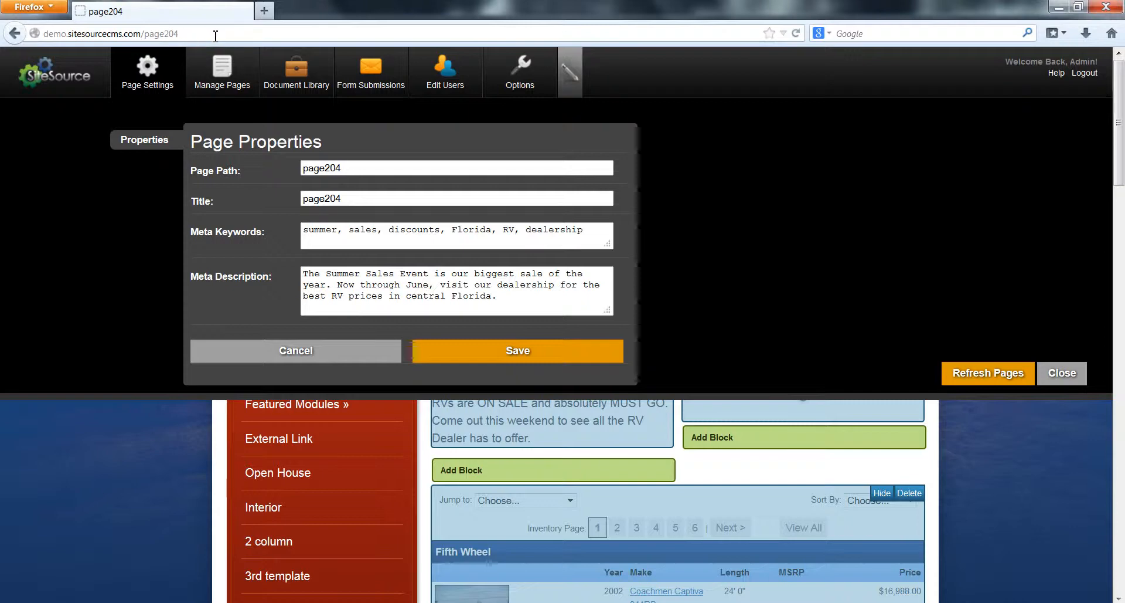
mouse_move(504, 408)
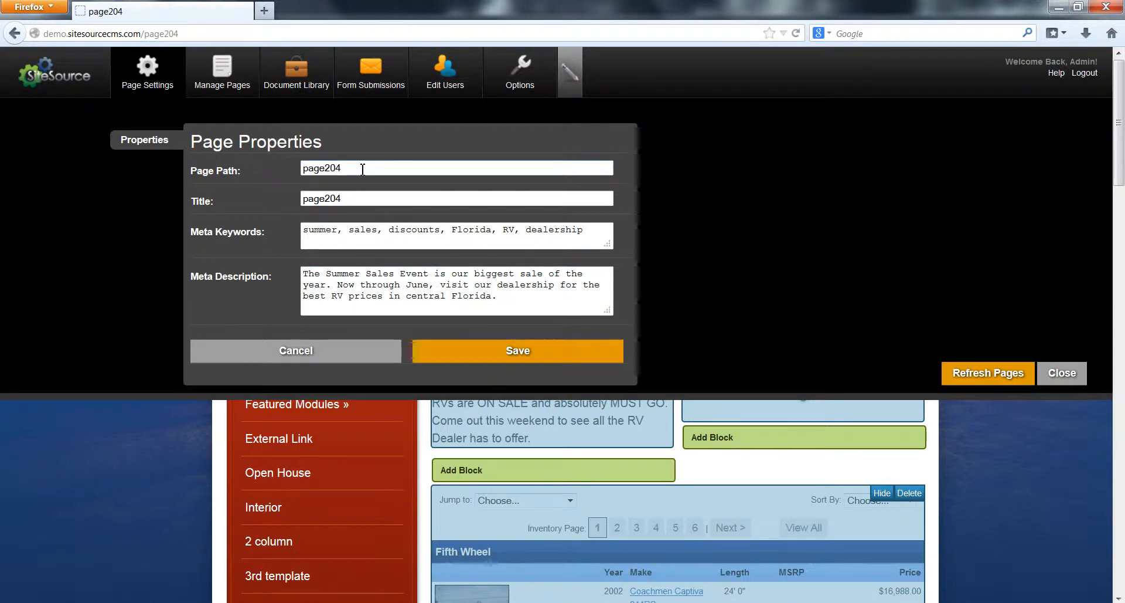
Replace the page path page204 with 'Summer Sales Event' and save it
double_click(322, 168)
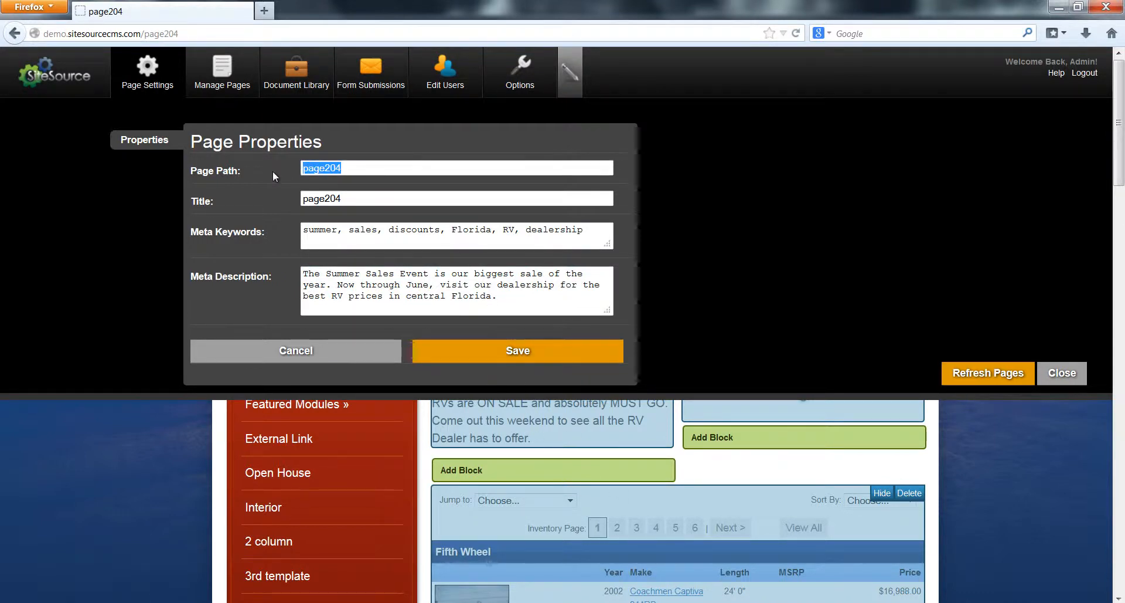
key("Delete")
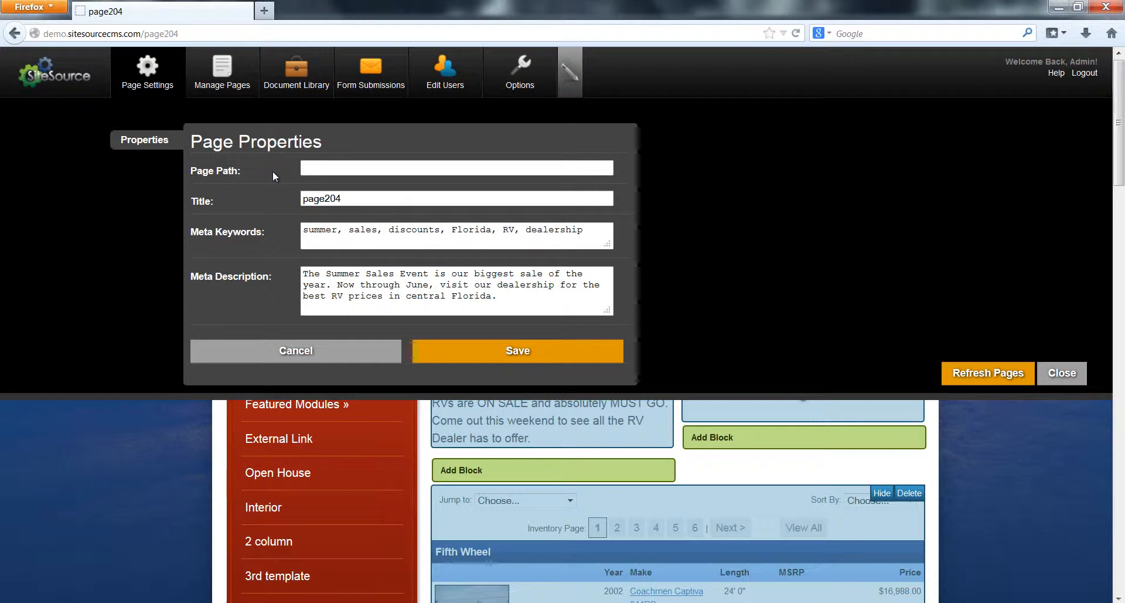
type("Summer")
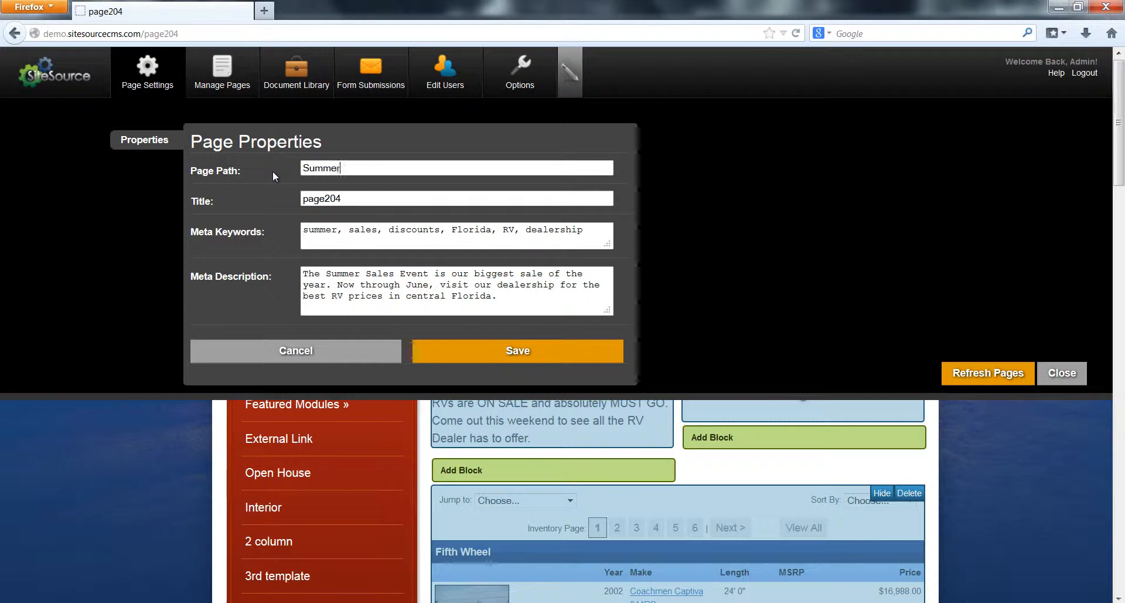
type("Sales E")
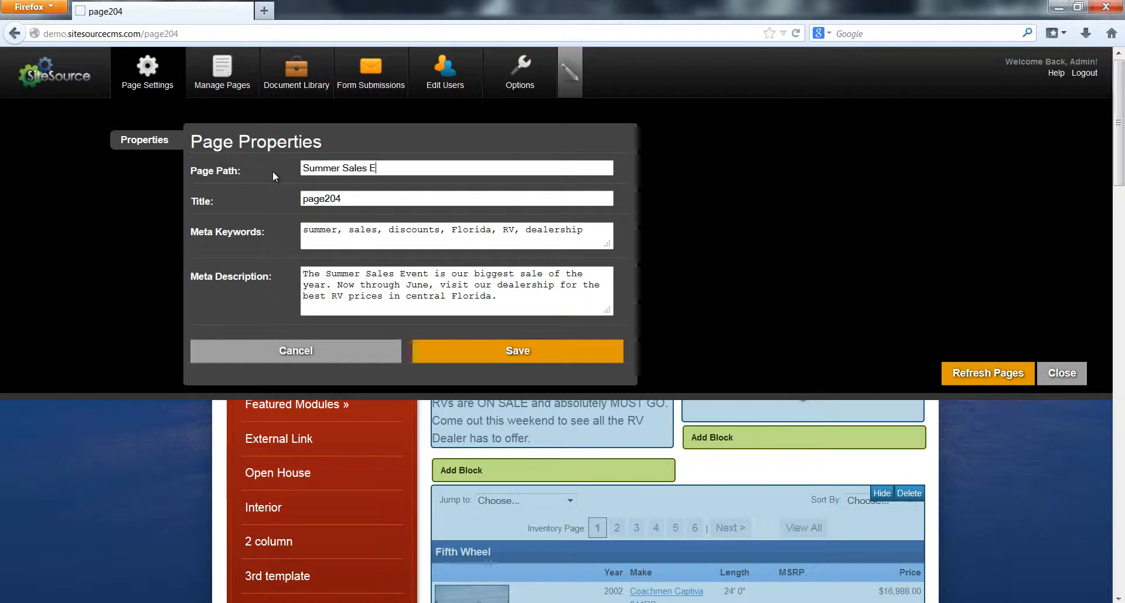
type("vent")
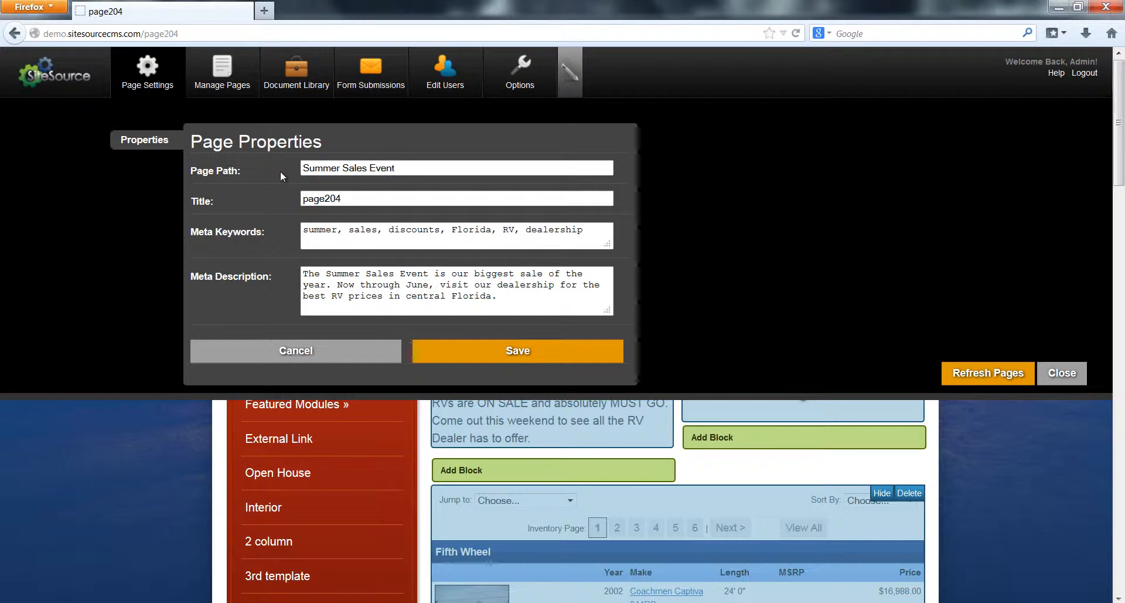
left_click(518, 351)
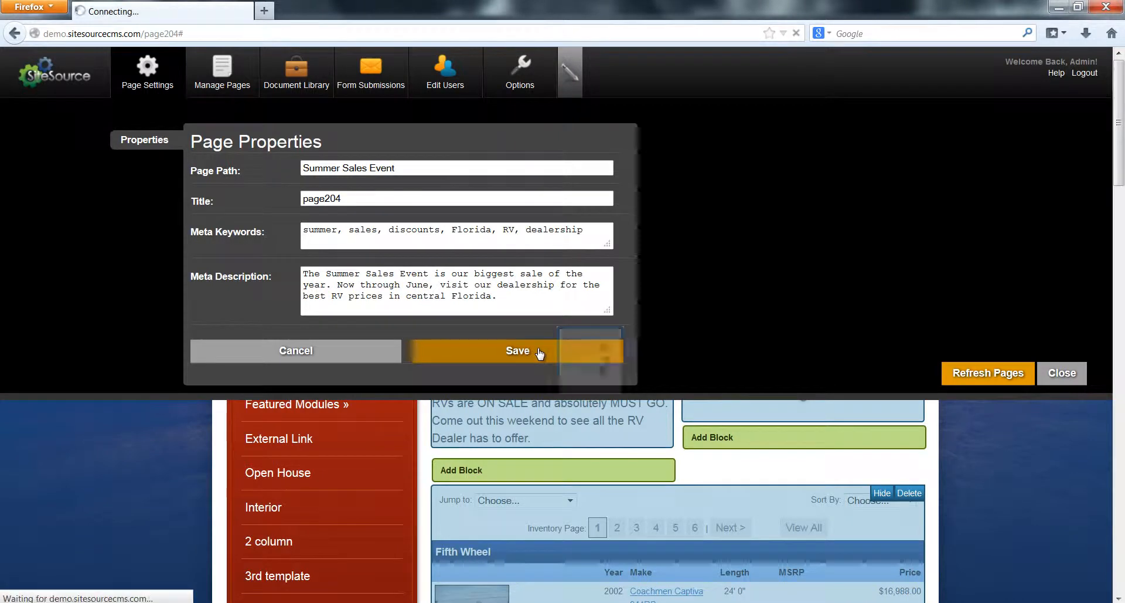
Return to the sales page, now loaded at the Summer Sales Event address
left_click(518, 351)
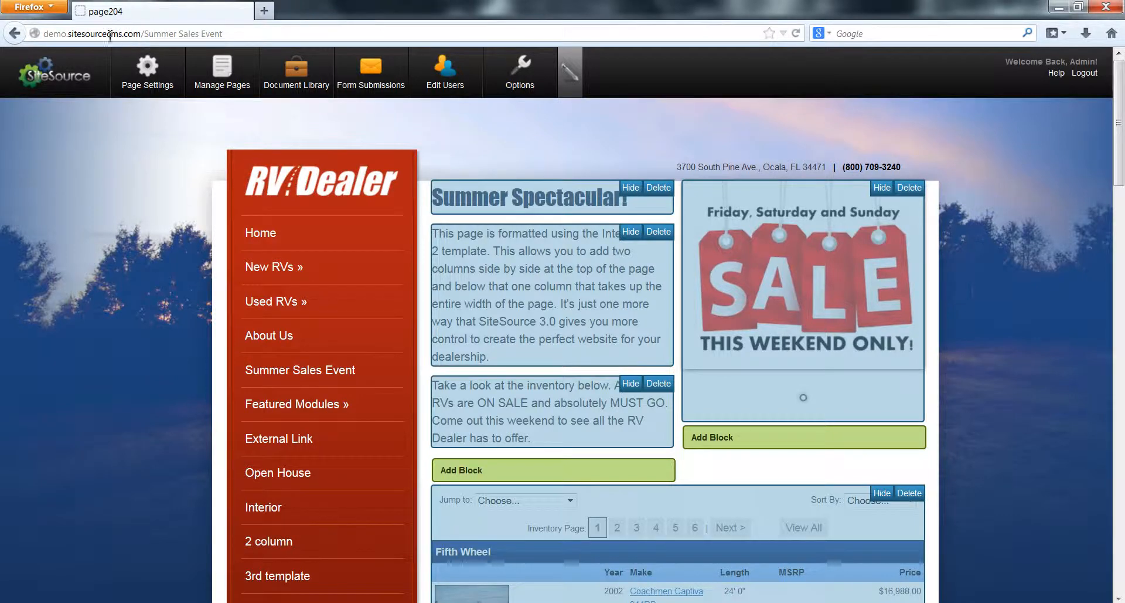
mouse_move(115, 33)
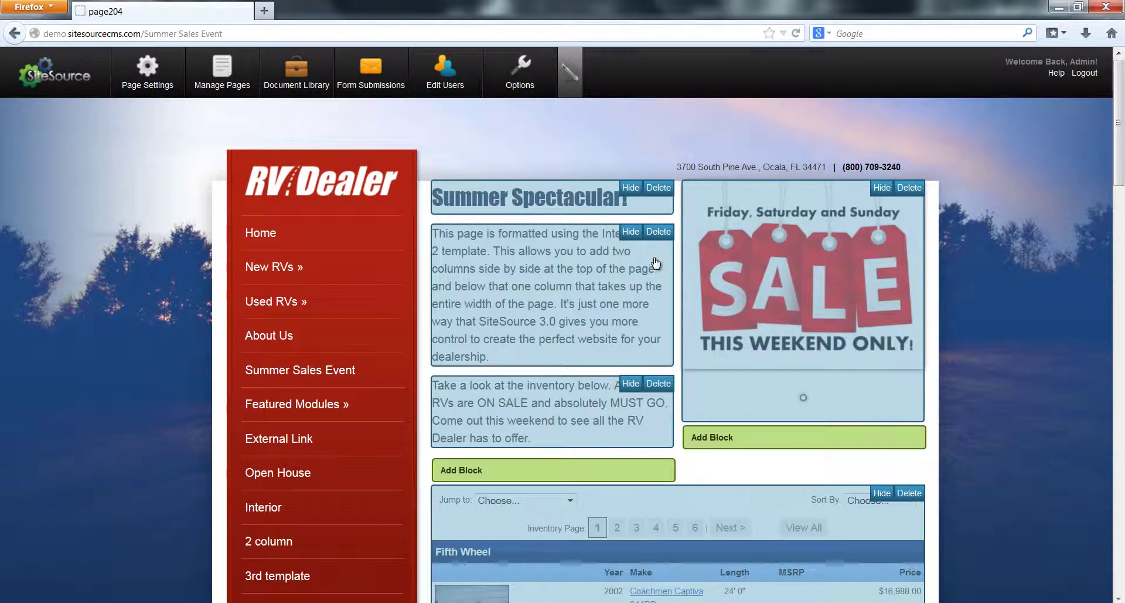
mouse_move(301, 145)
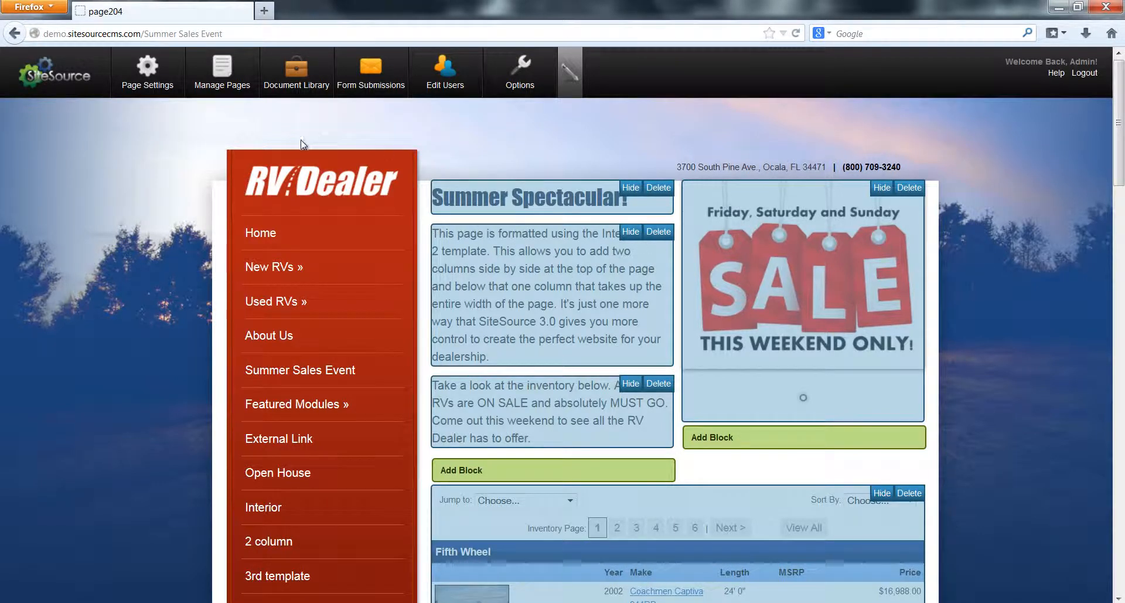
Reopen Page Properties and change the title from page204 to 'Summer Sales Event'
left_click(146, 70)
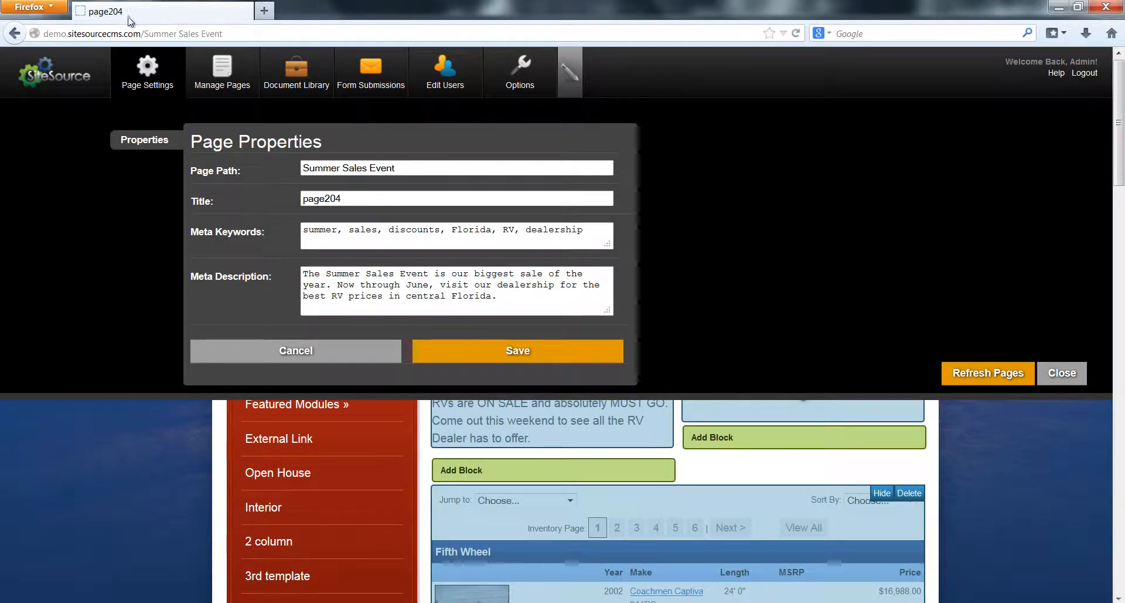
mouse_move(145, 21)
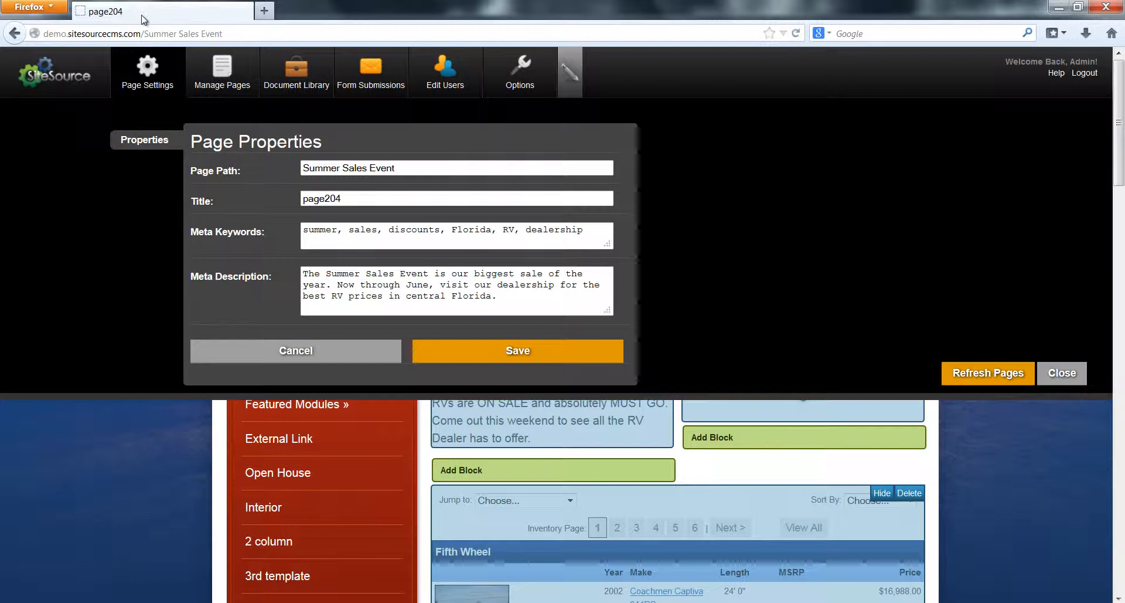
mouse_move(422, 13)
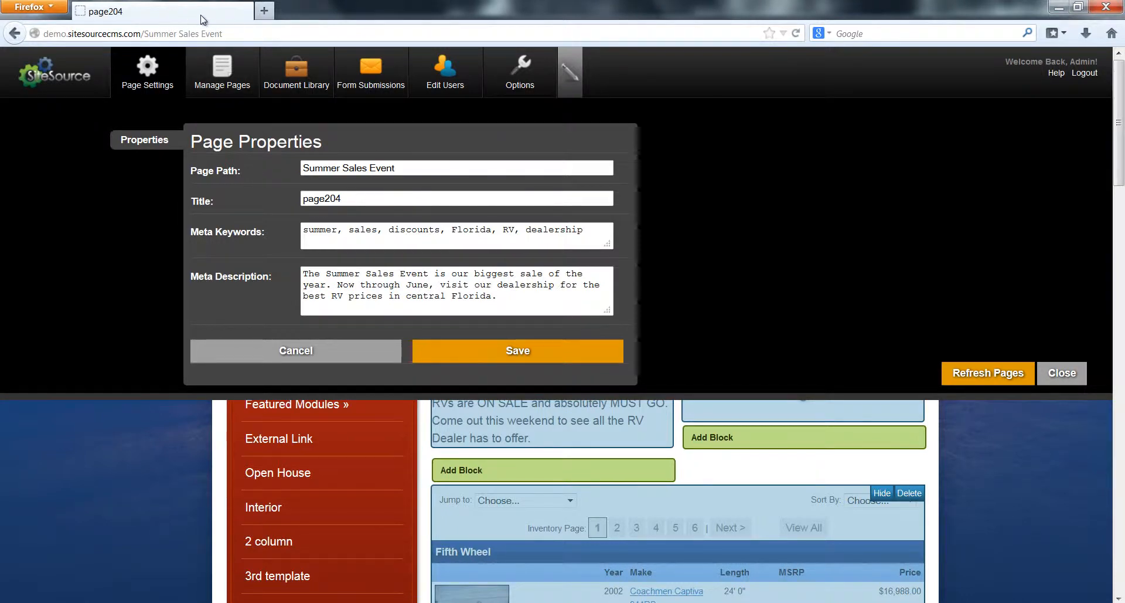
left_click(364, 198)
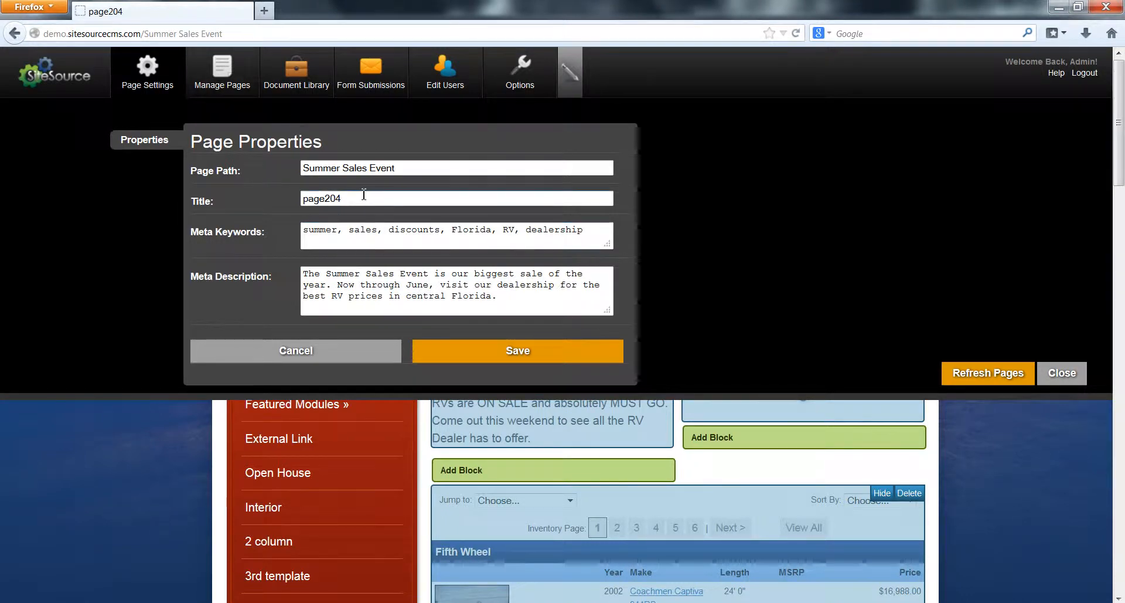
double_click(320, 199)
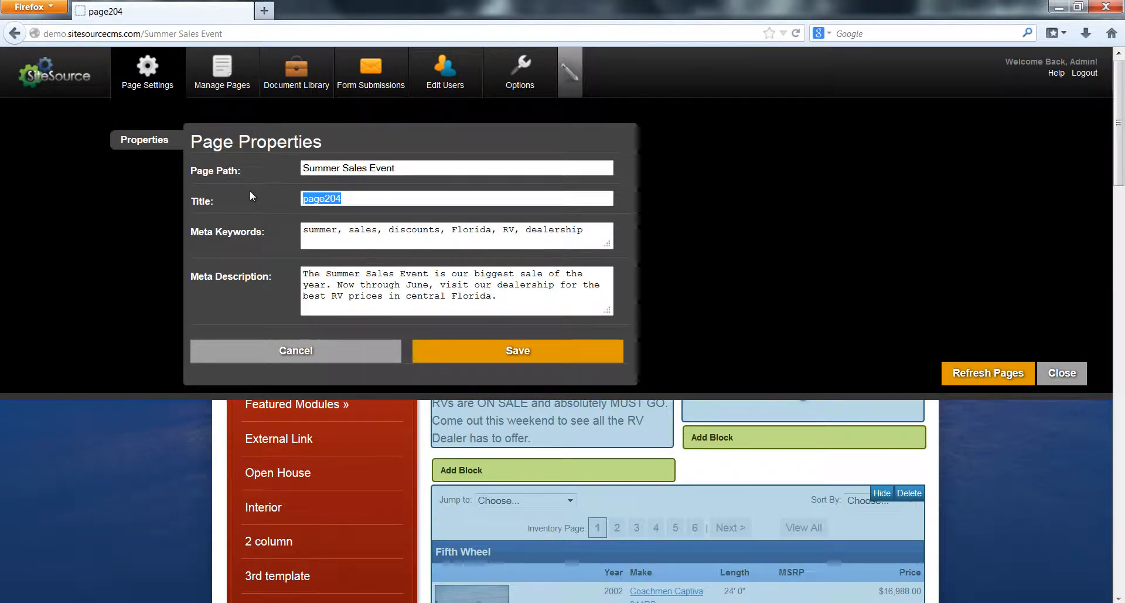
type("Summer Sae")
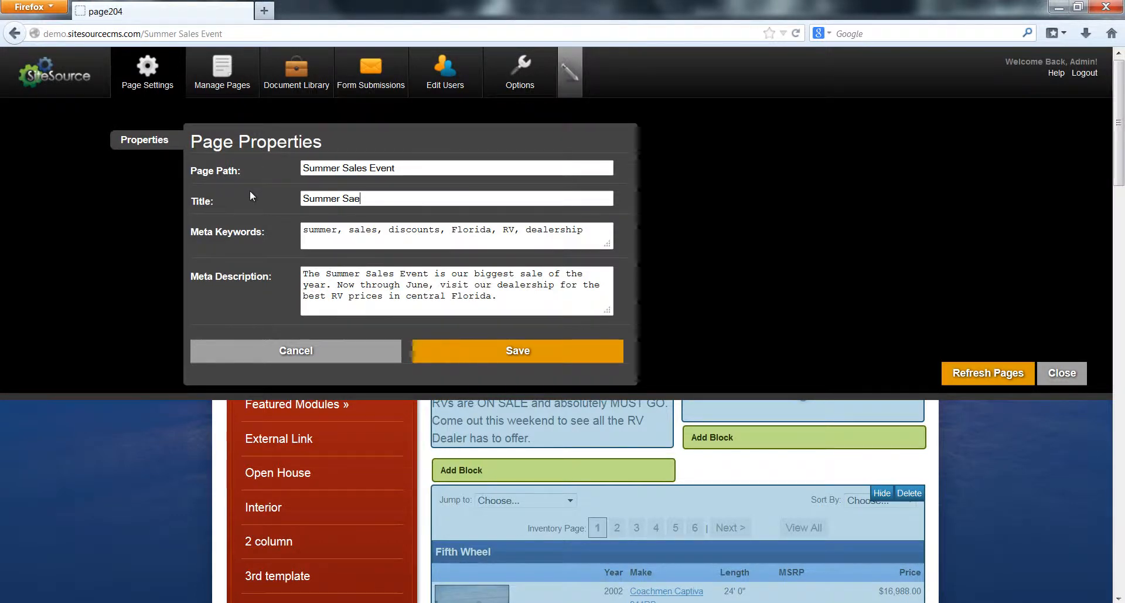
type("les Even")
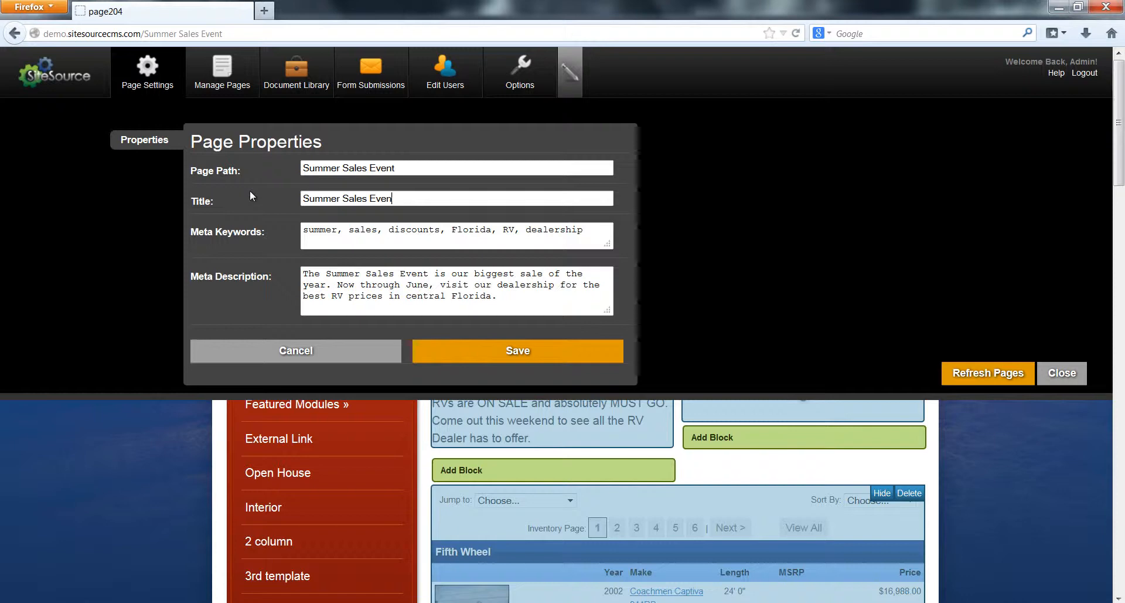
type("t")
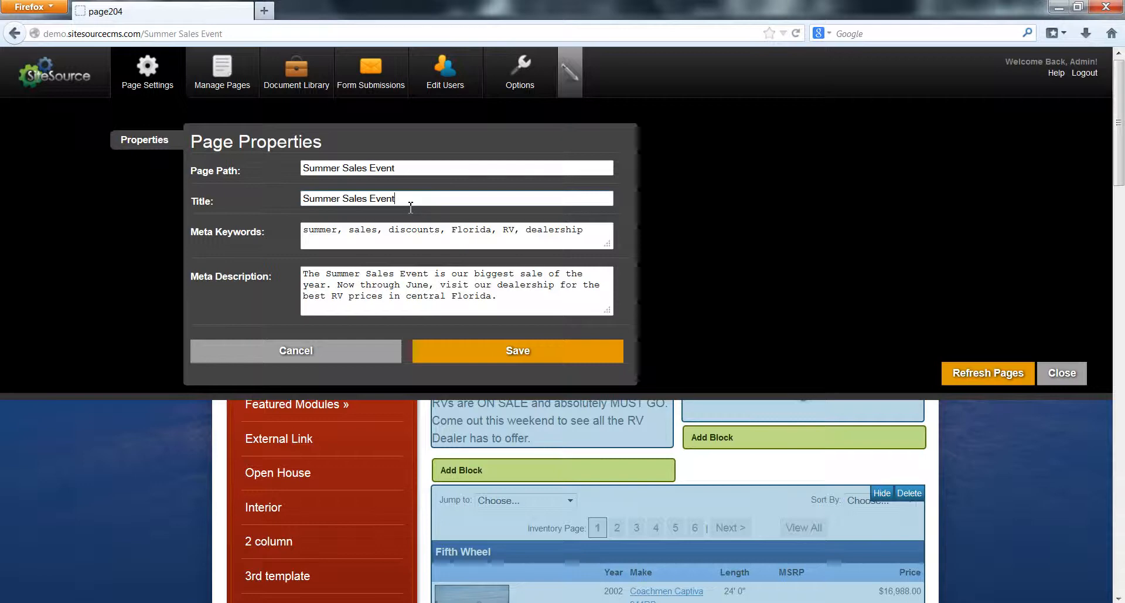
mouse_move(401, 189)
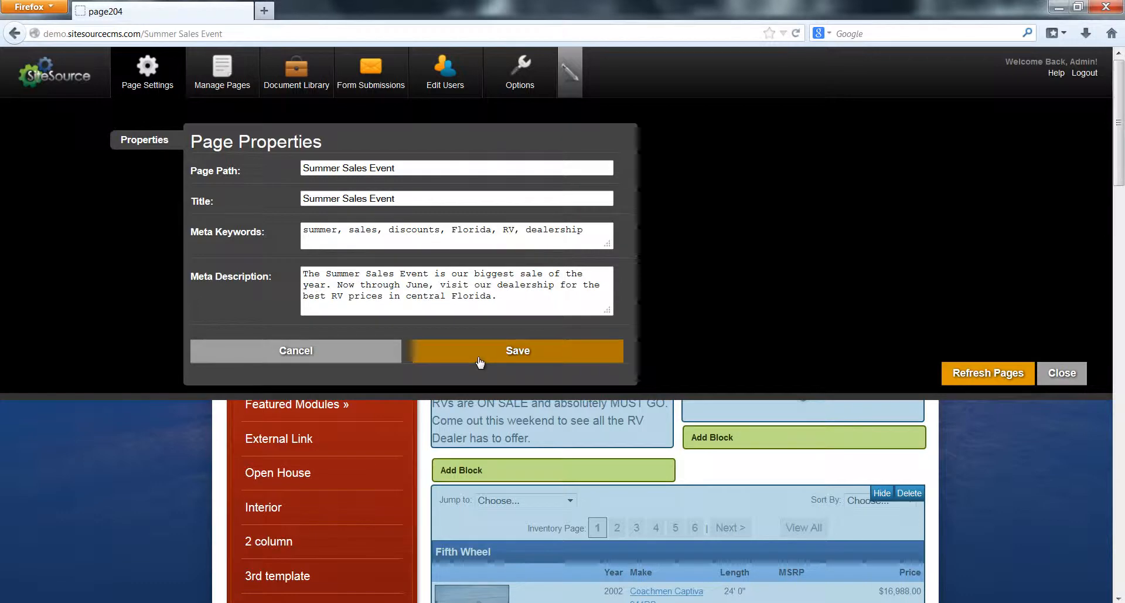
Save the properties so the browser tab reads Summer Sales Event, then look down the reloaded page
left_click(517, 351)
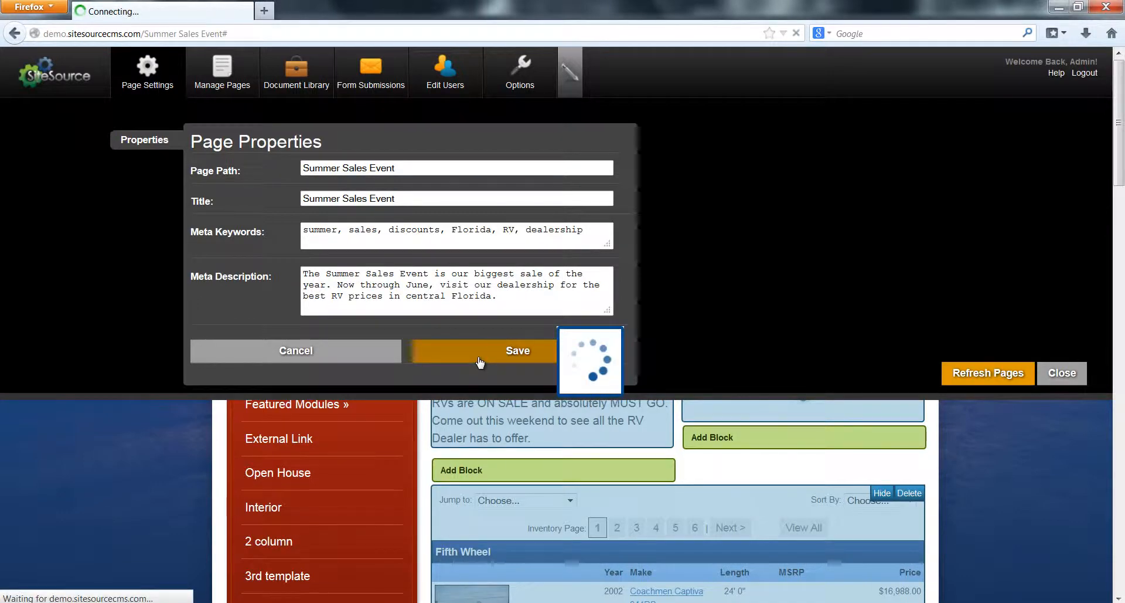
left_click(518, 351)
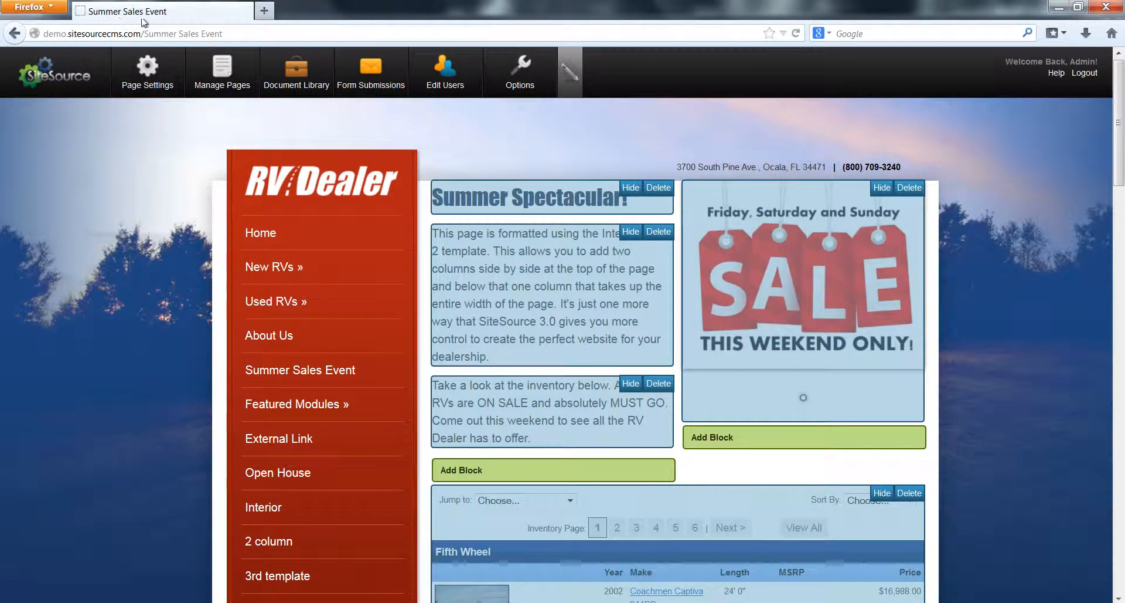
mouse_move(159, 20)
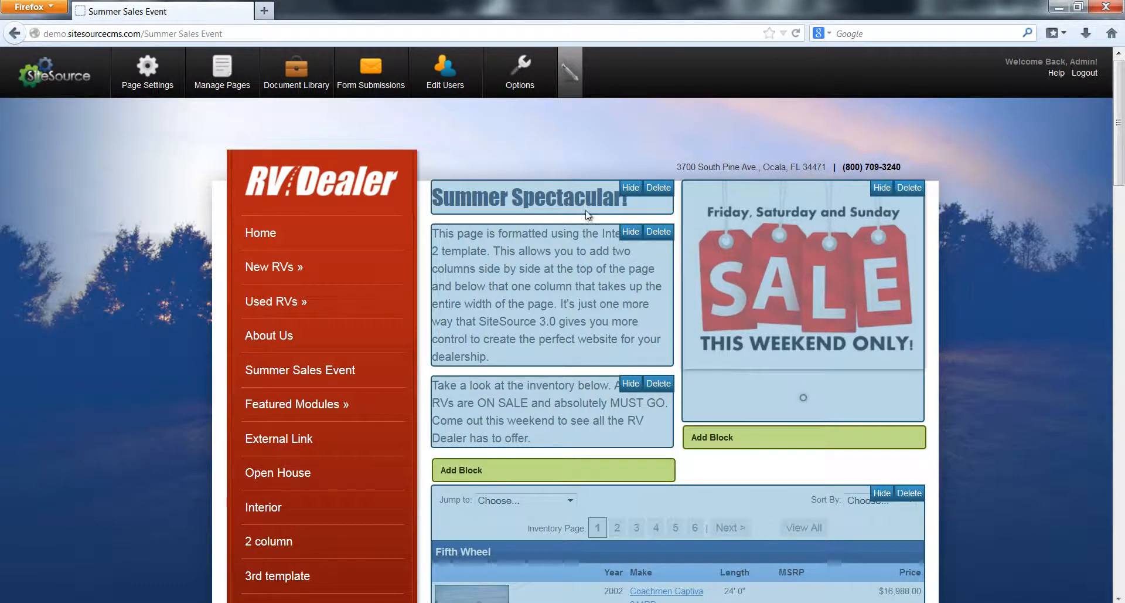
scroll("down", 3)
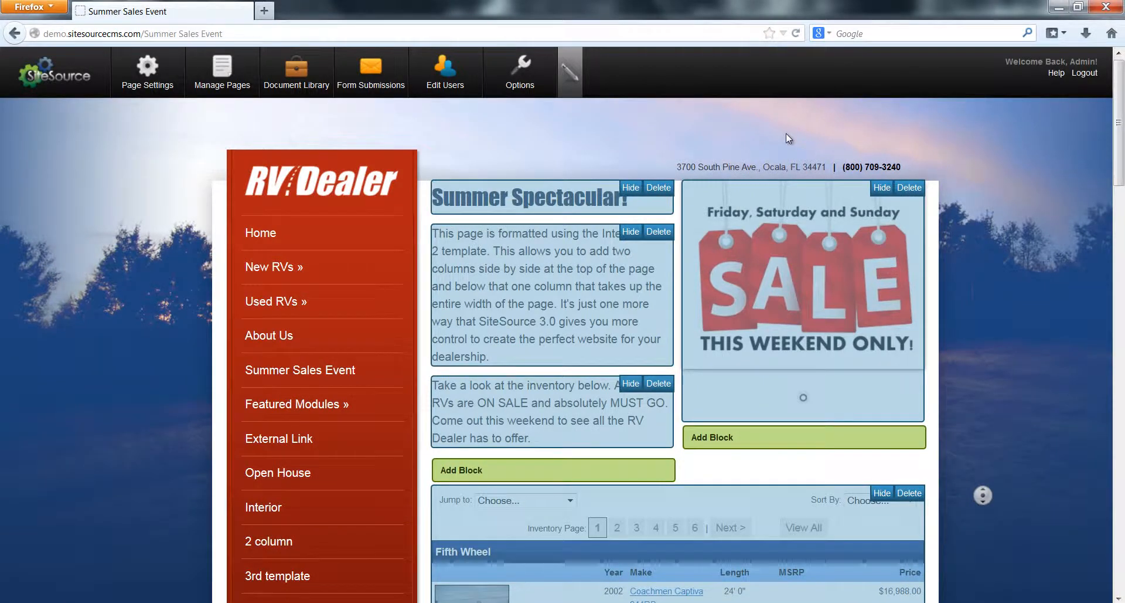
mouse_move(138, 76)
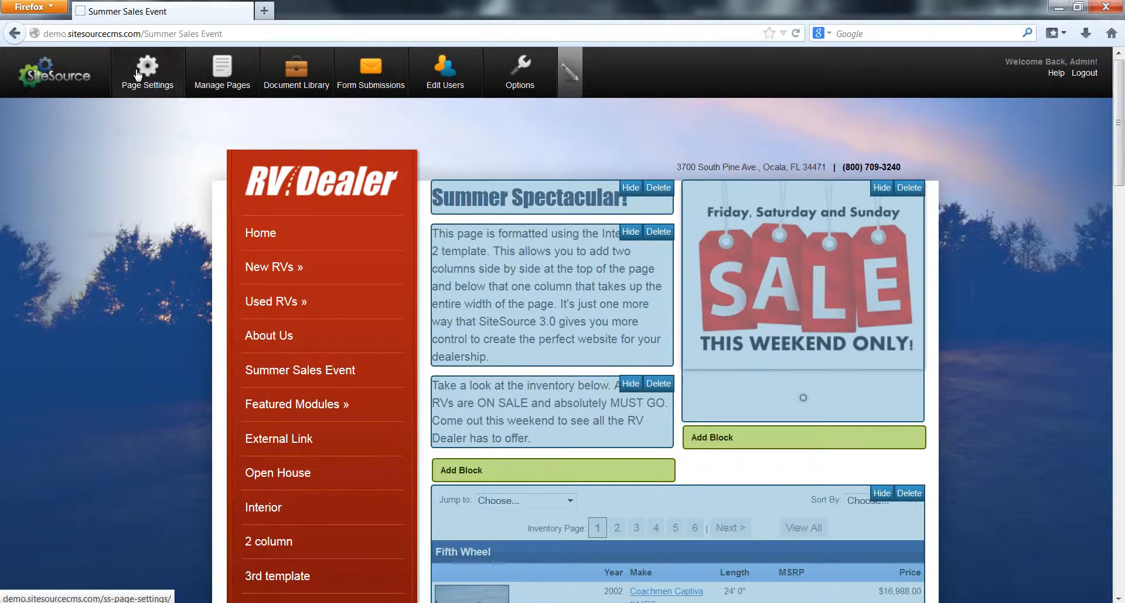
Bring up Page Properties again to review the summer-sale meta keywords
left_click(147, 72)
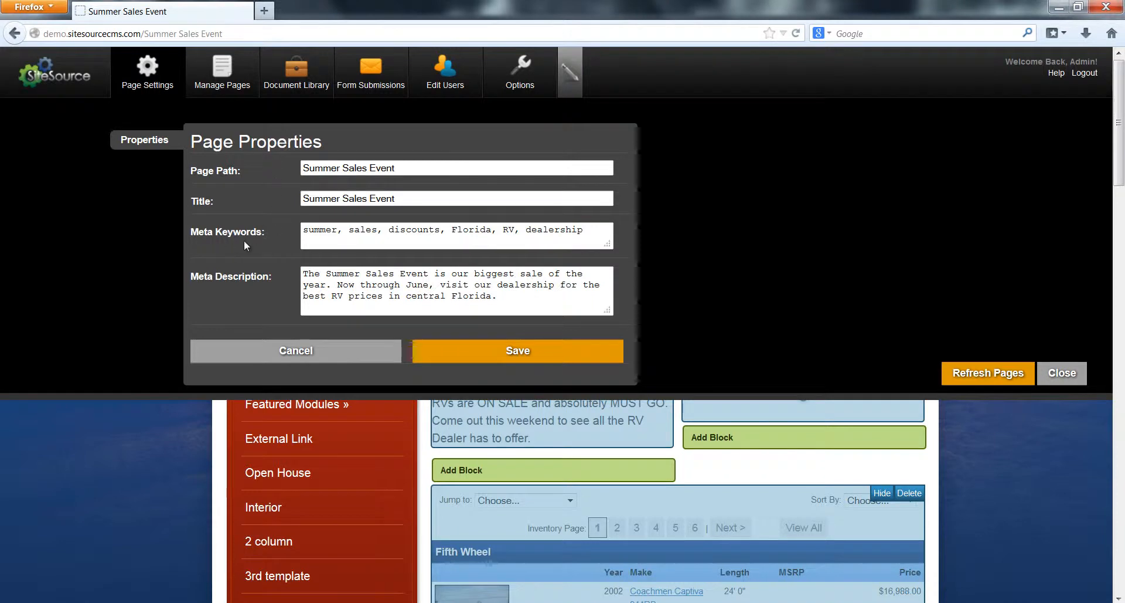
mouse_move(285, 259)
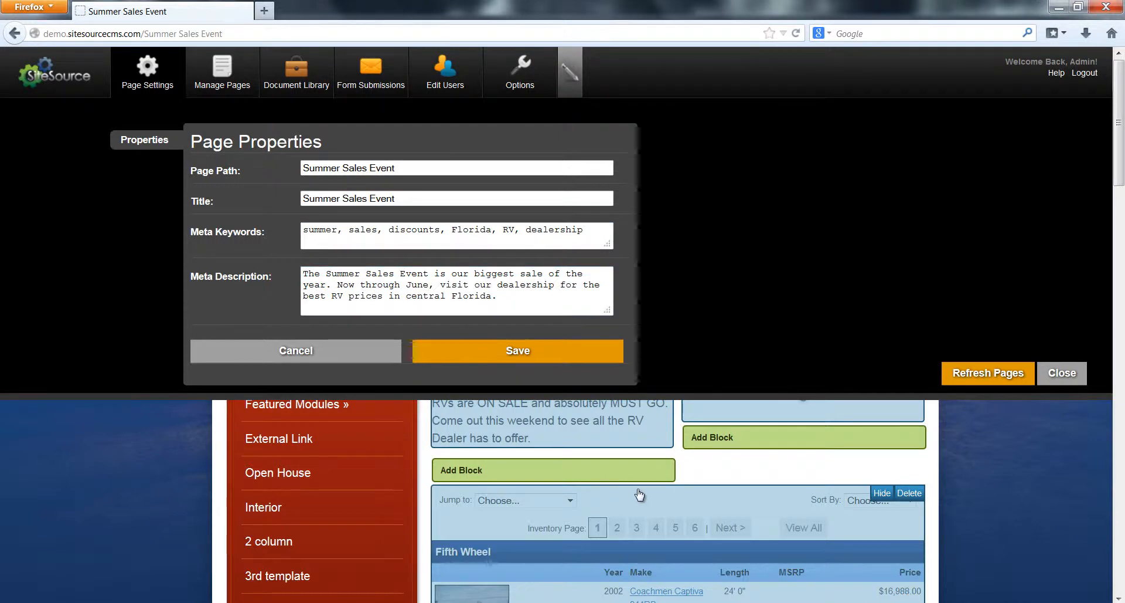
mouse_move(365, 497)
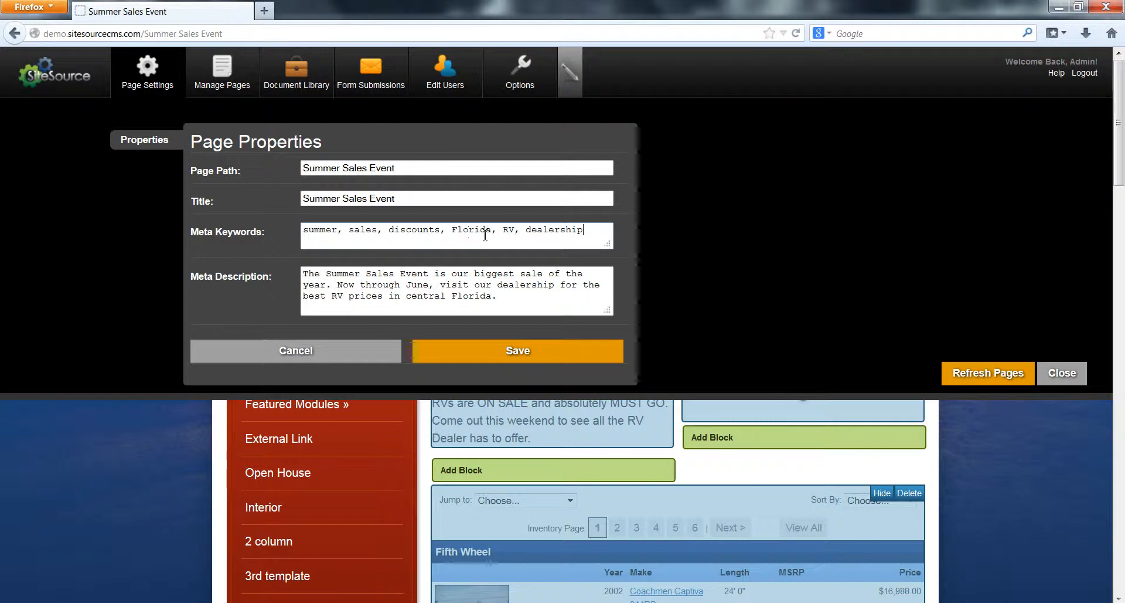
mouse_move(510, 229)
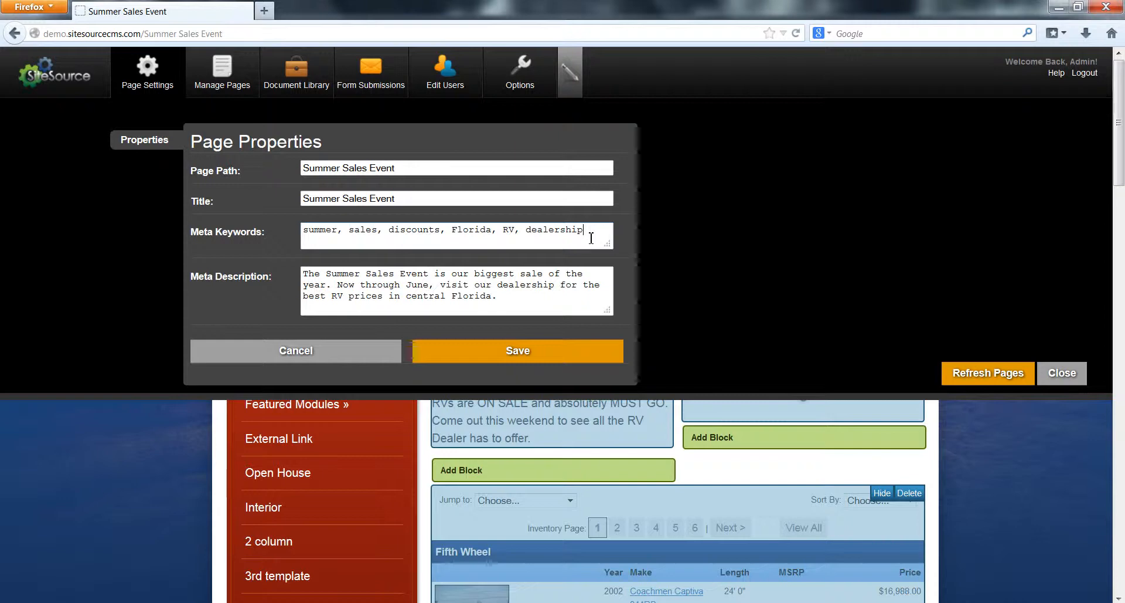
mouse_move(547, 243)
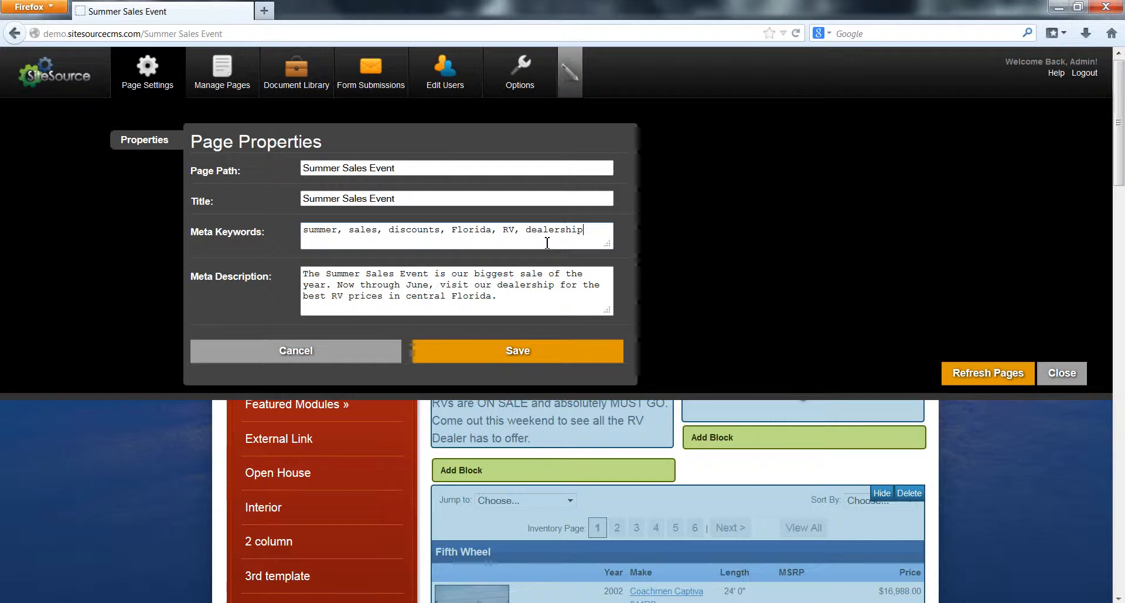
mouse_move(562, 242)
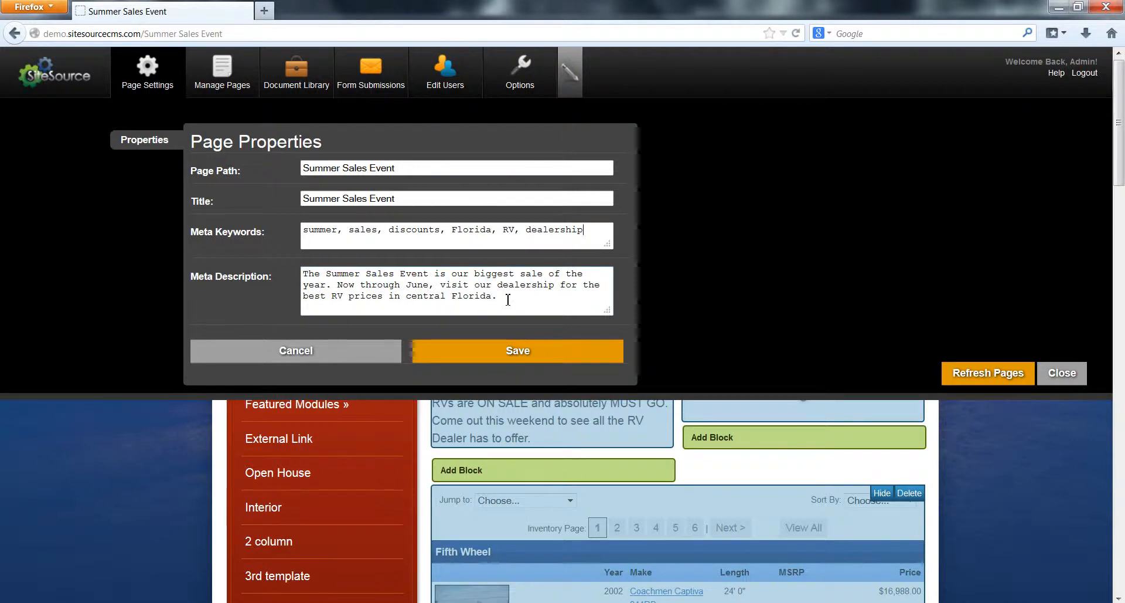
mouse_move(513, 300)
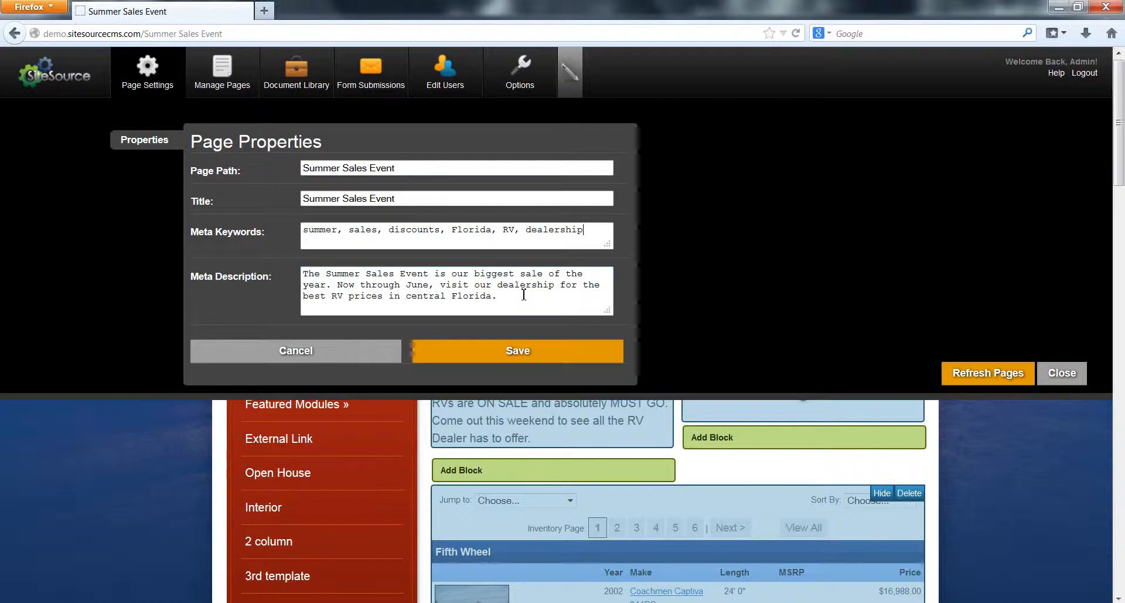
mouse_move(530, 323)
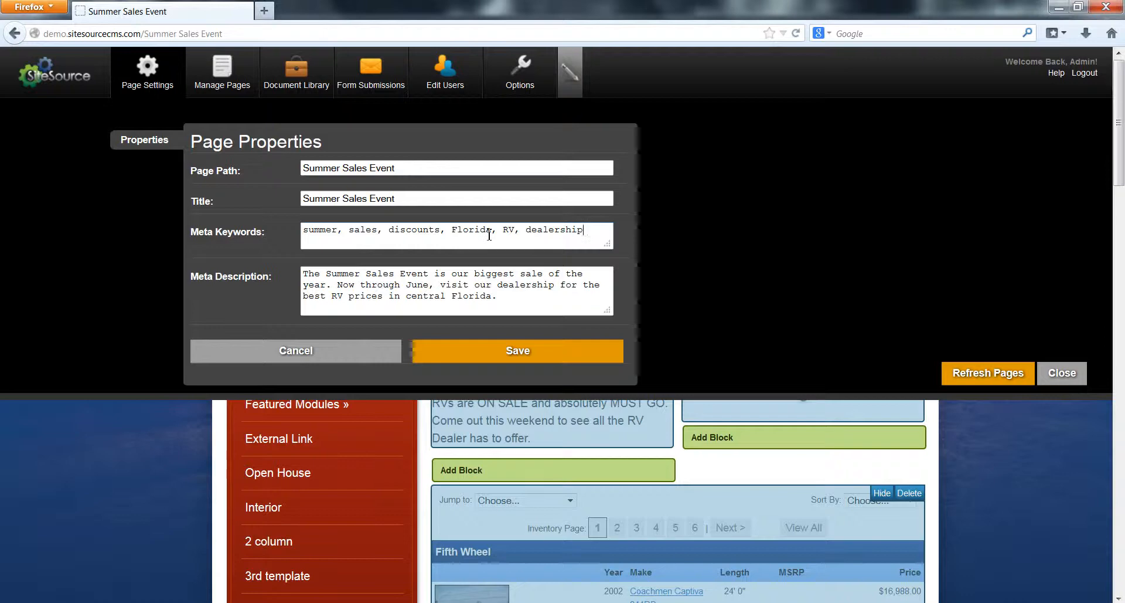
mouse_move(401, 295)
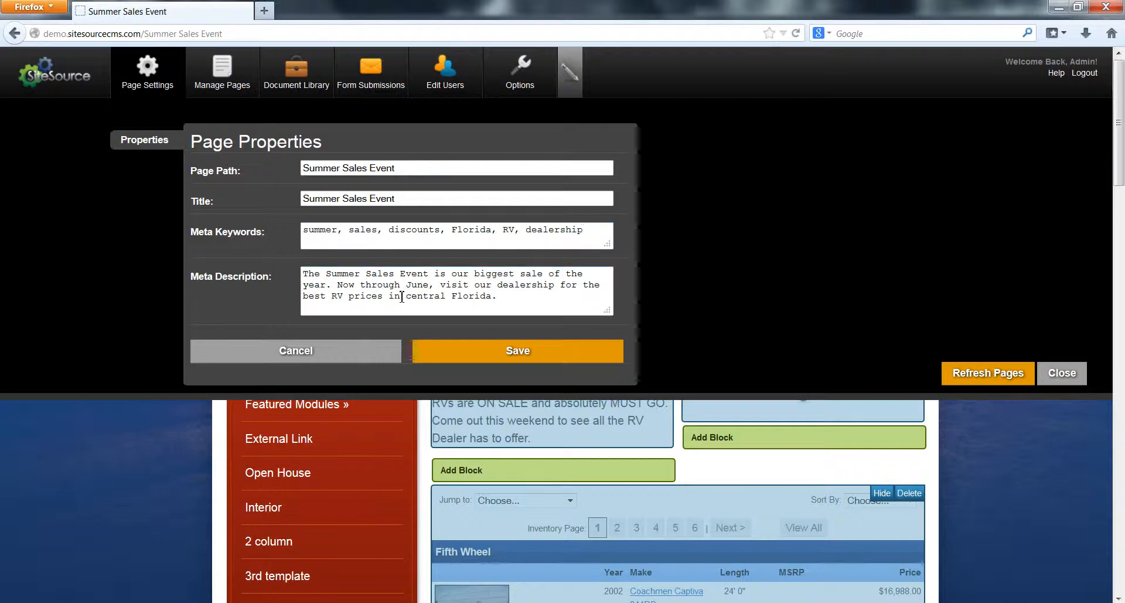
mouse_move(400, 300)
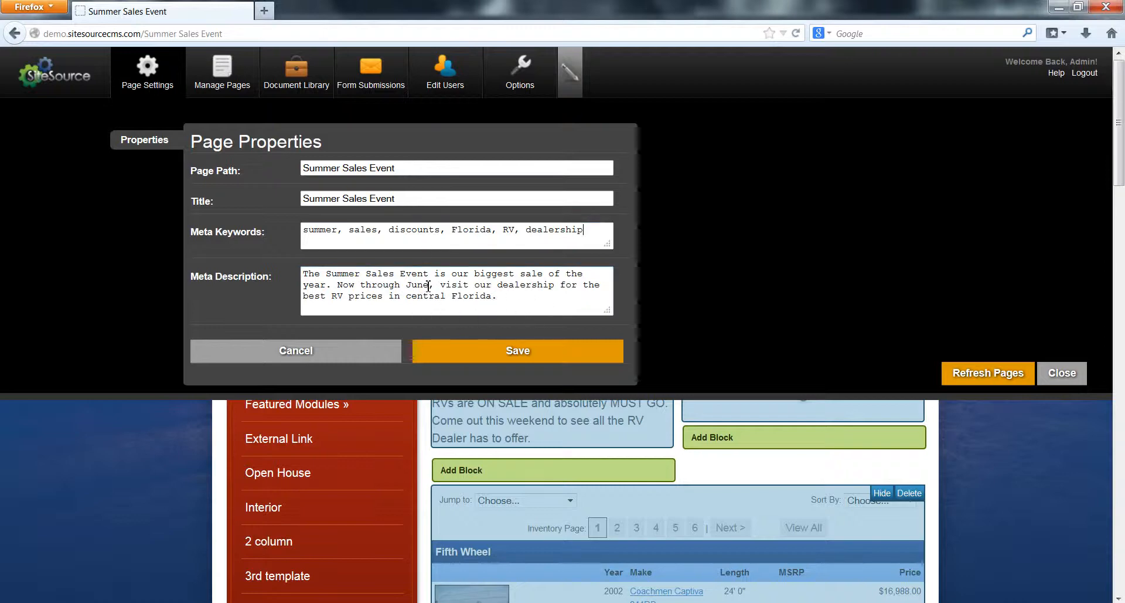
Submit the properties again with the meta description left unchanged
left_click(518, 350)
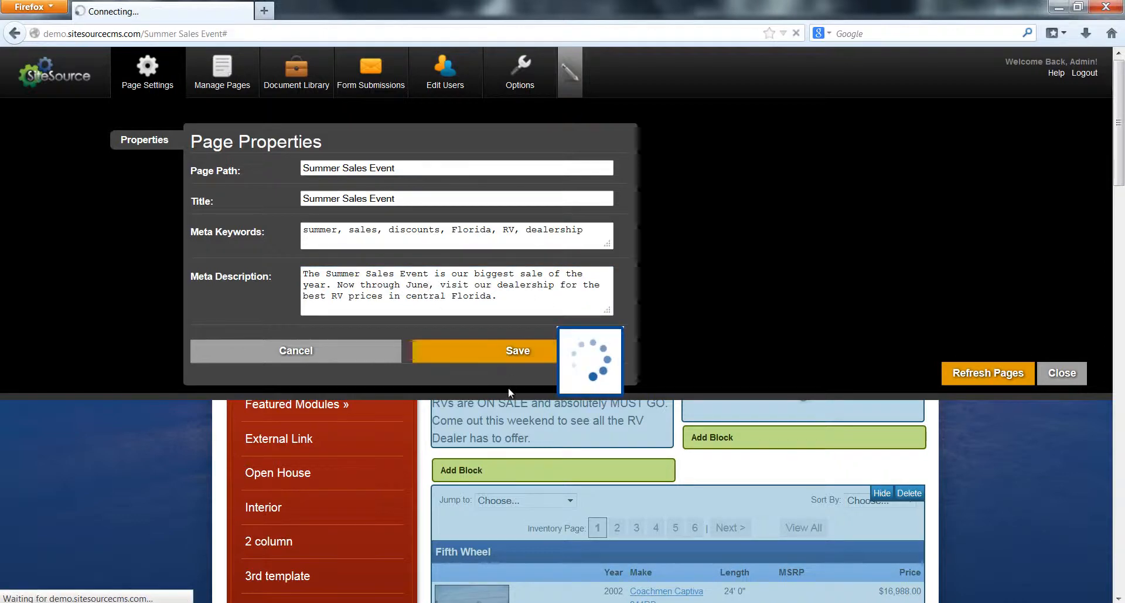
Finish the save and return to the reloaded Summer Spectacular sales page
left_click(518, 351)
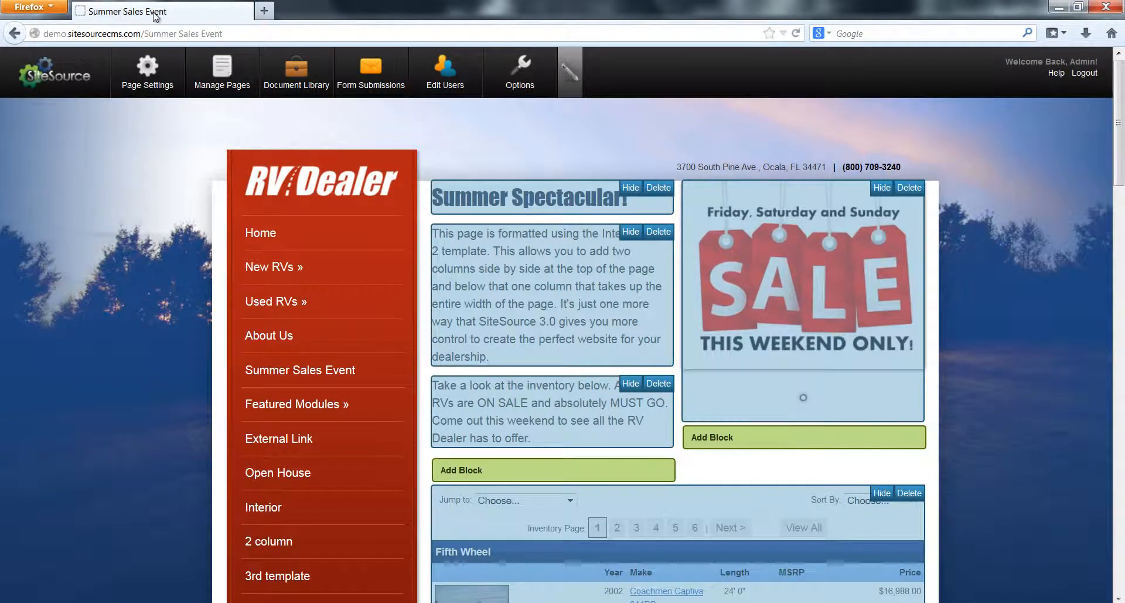
mouse_move(214, 150)
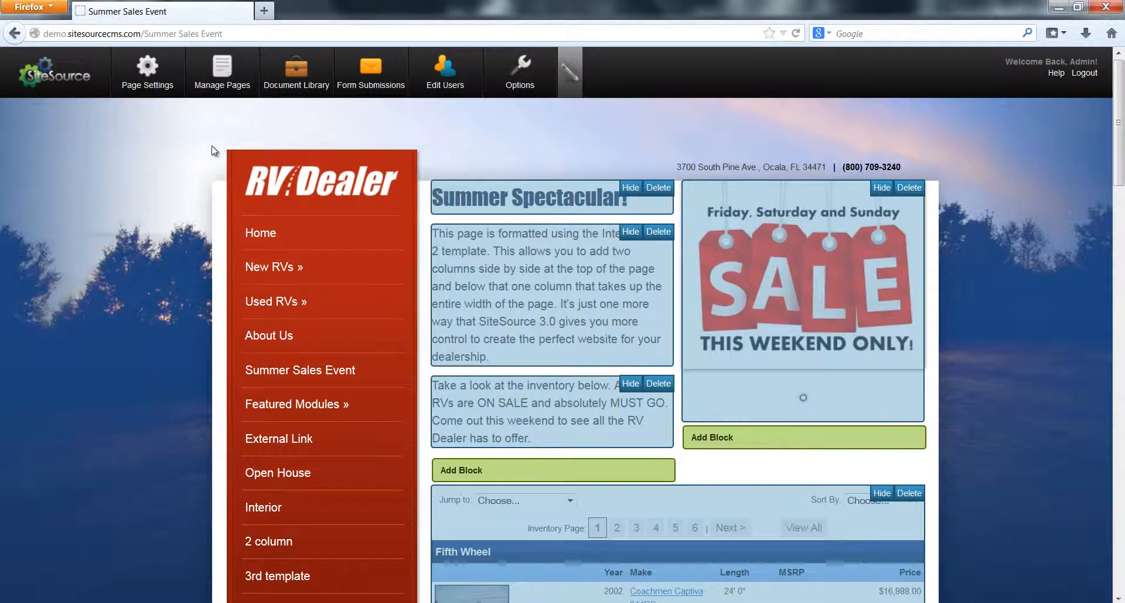
mouse_move(190, 358)
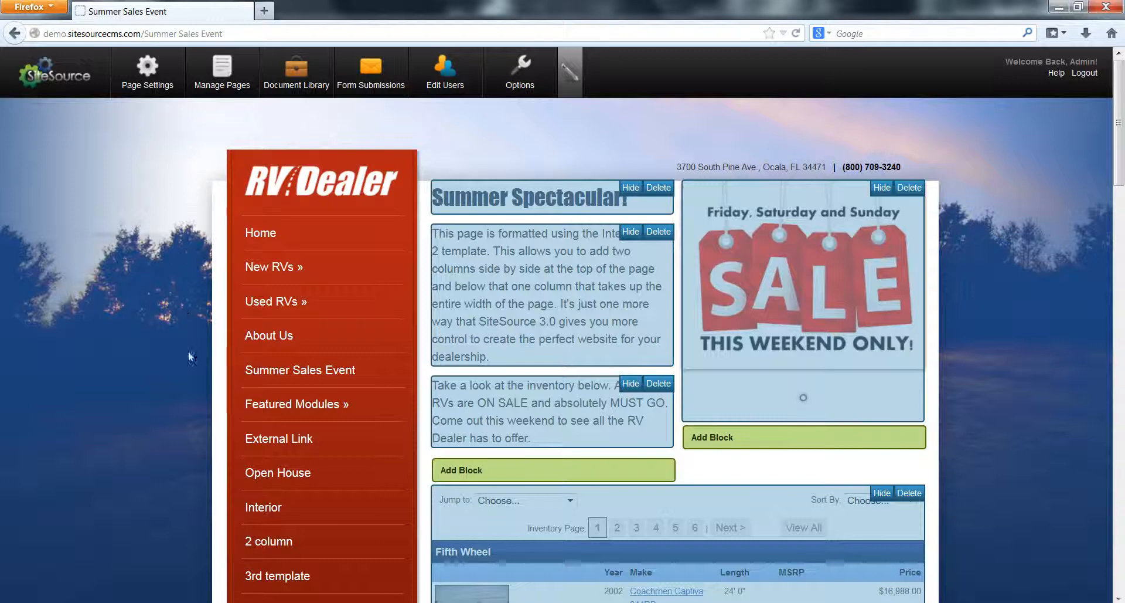
mouse_move(182, 148)
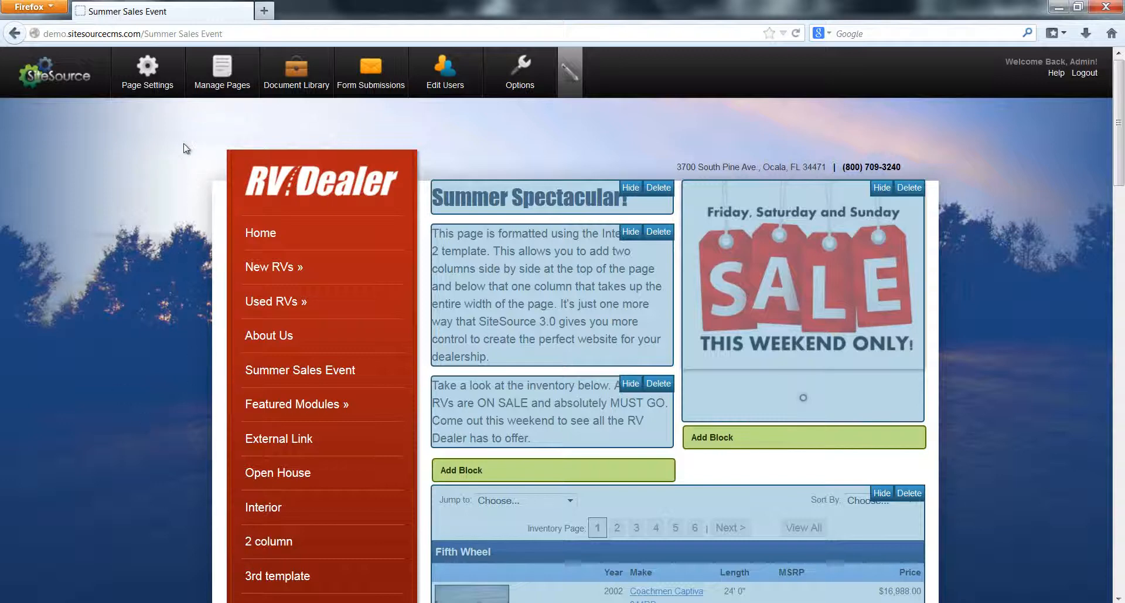
mouse_move(247, 87)
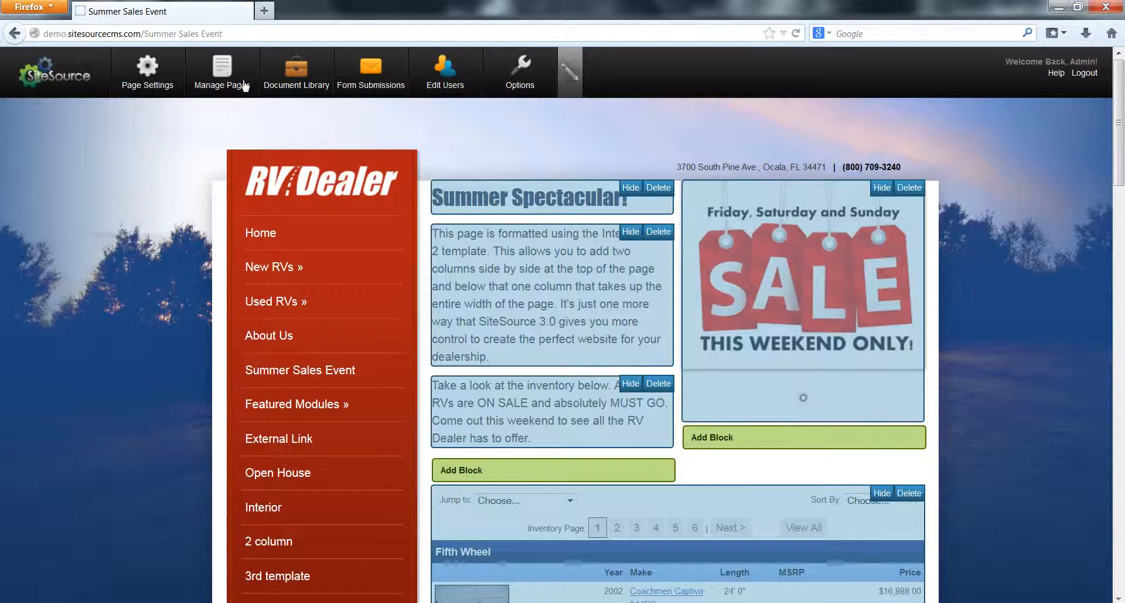